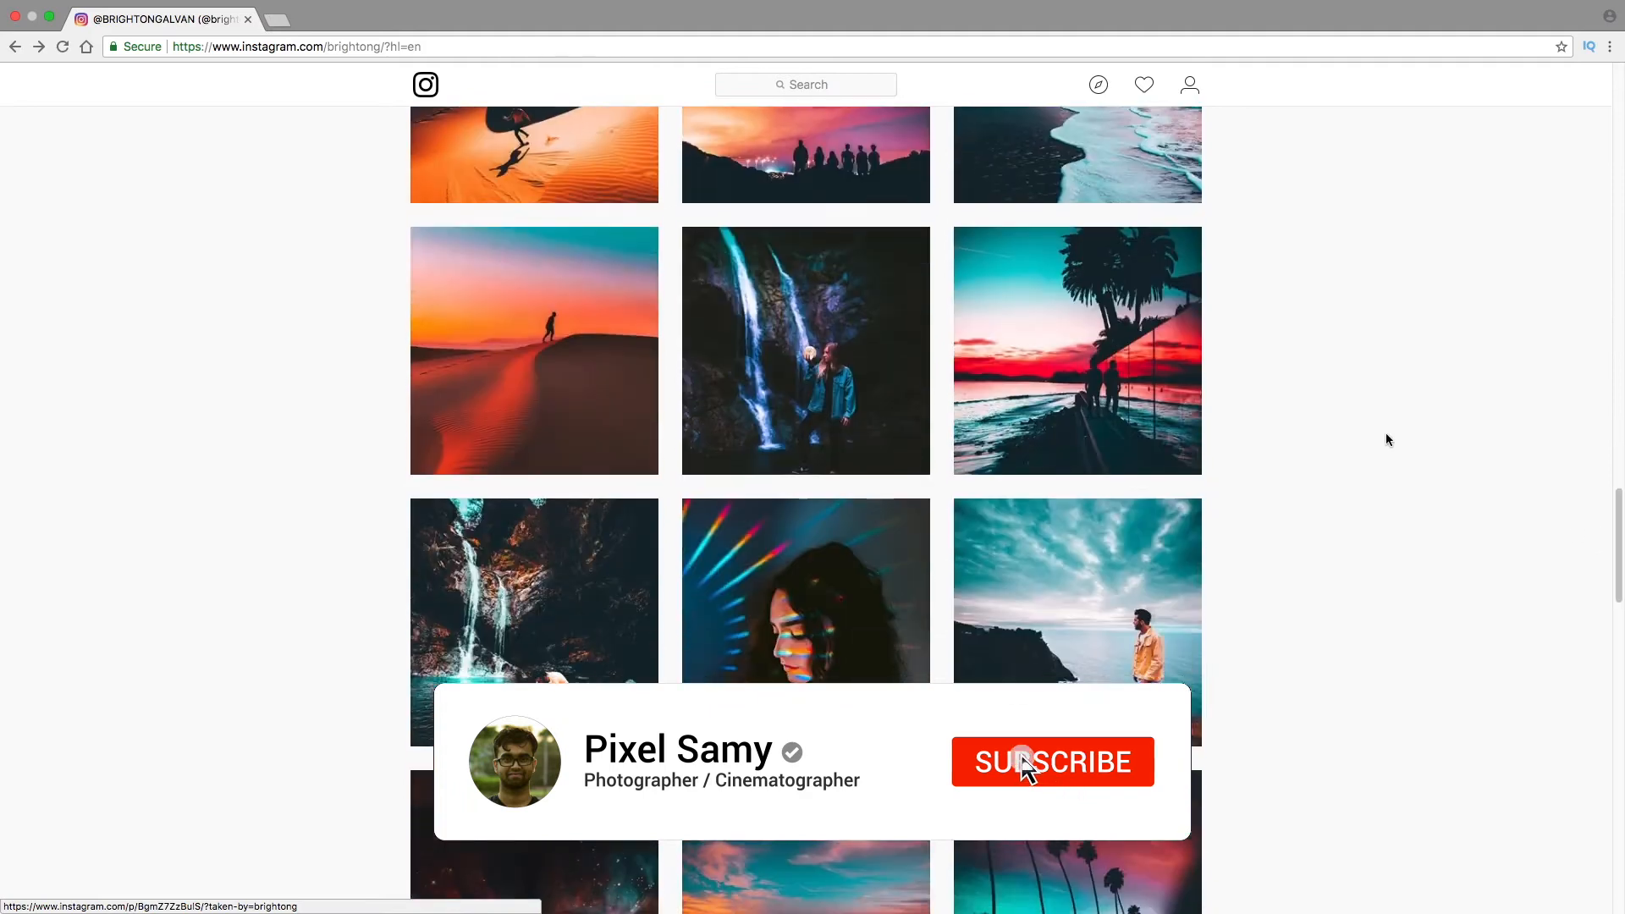
- Add a Graduated Filter from the upper sky to the horizon with Temp -100
left_click(1053, 763)
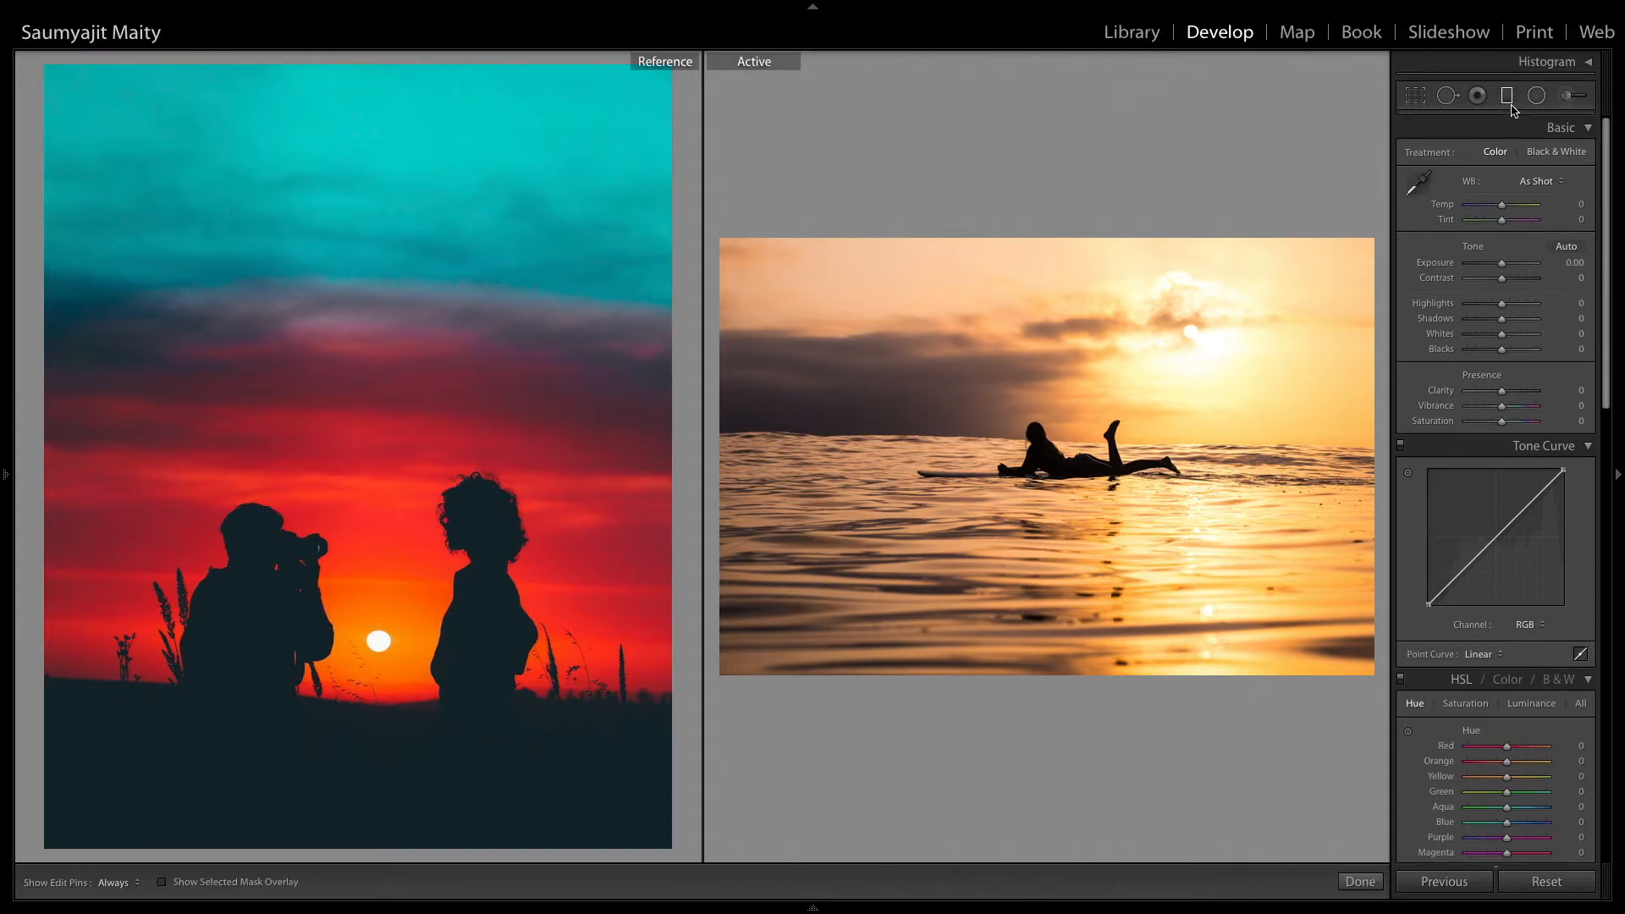
left_click(1508, 95)
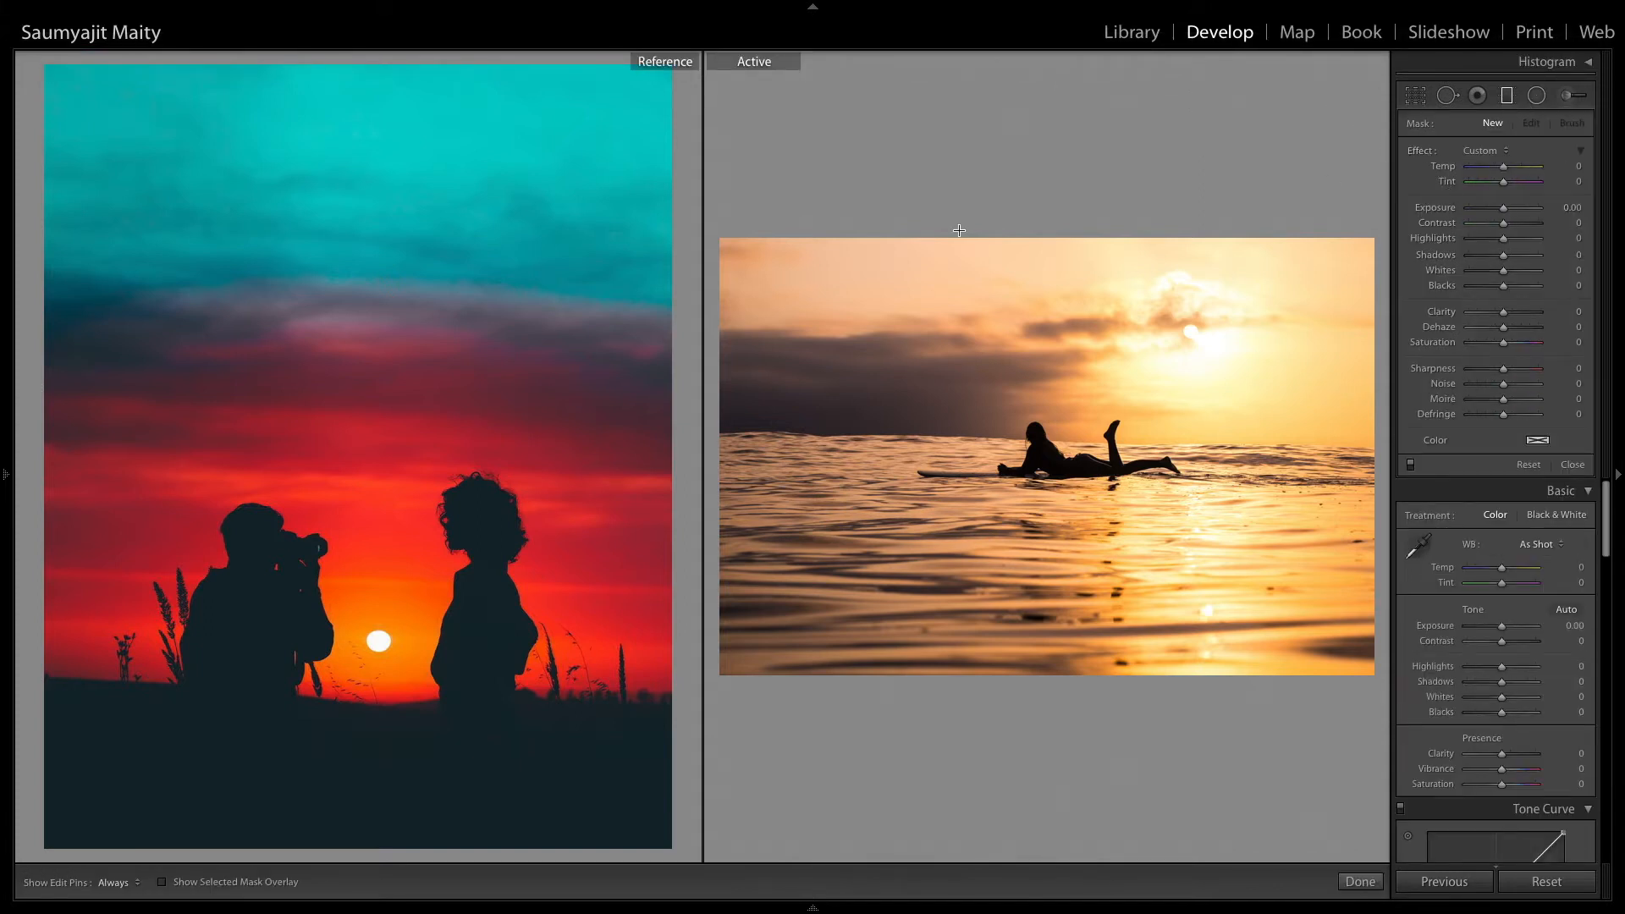
left_click(1044, 361)
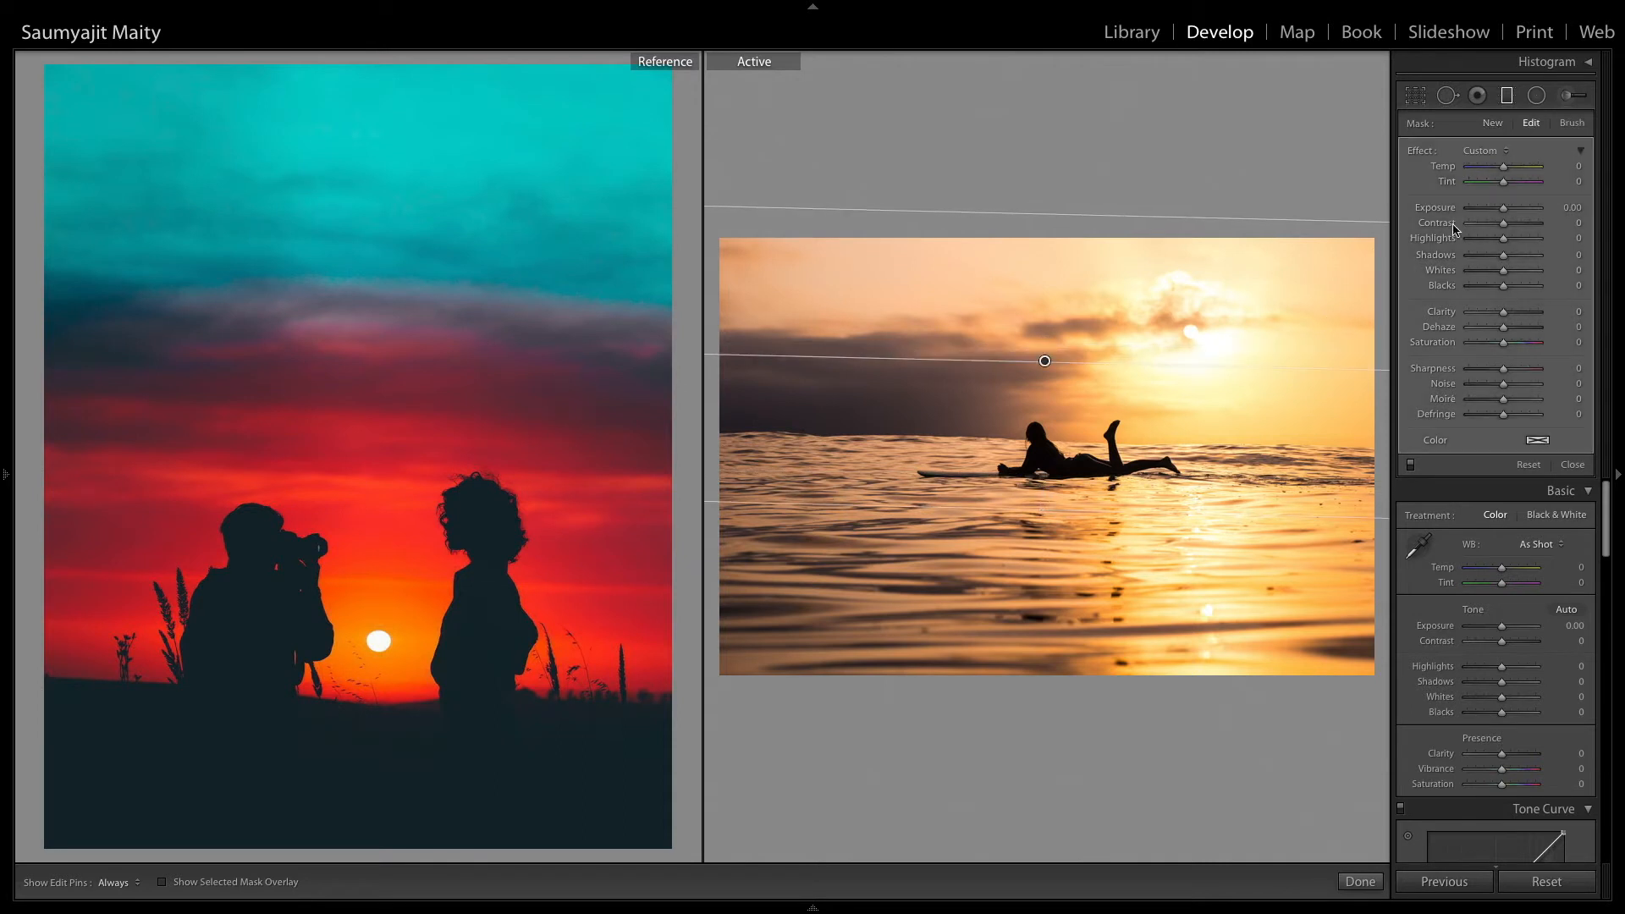
left_click_drag(1534, 166, 1467, 166)
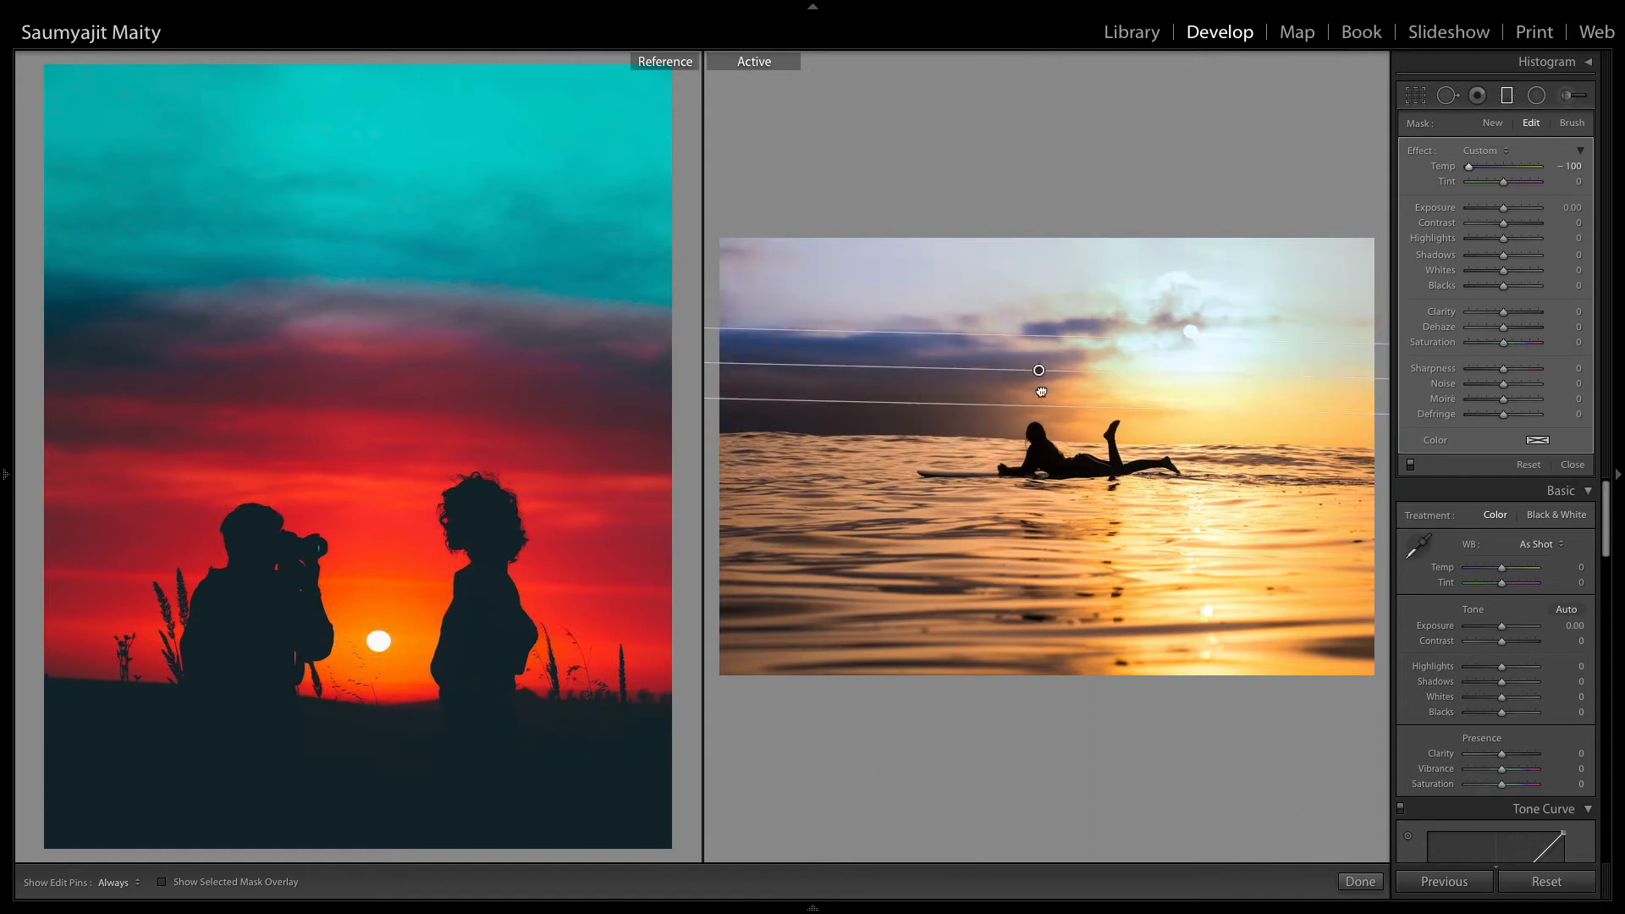
left_click_drag(1039, 370, 1036, 434)
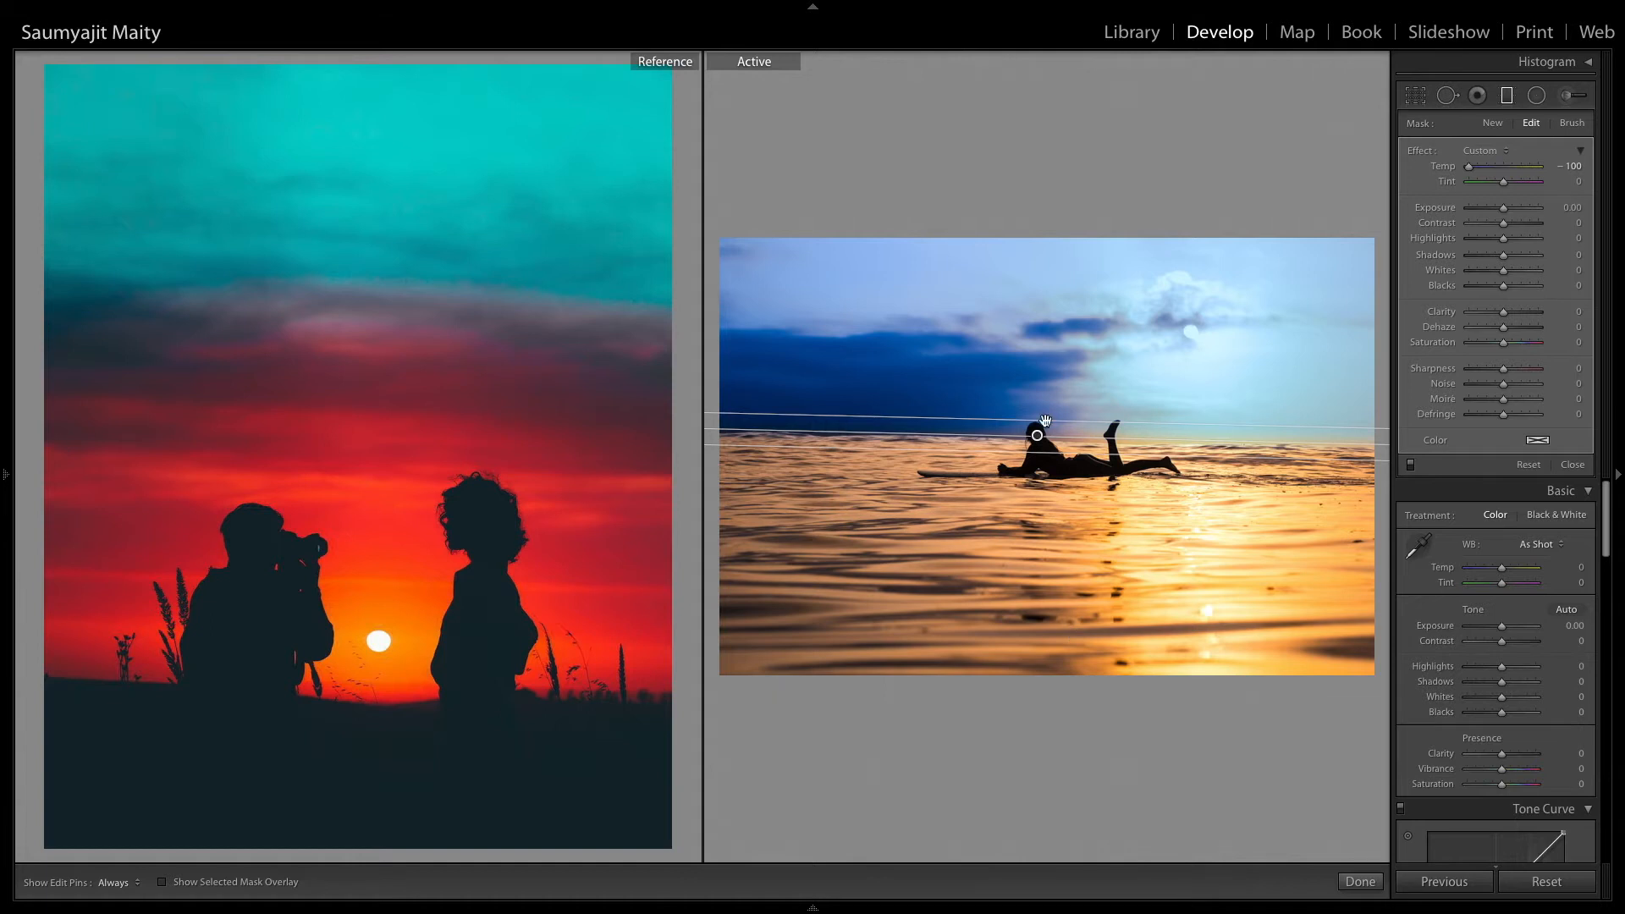
right_click(1038, 436)
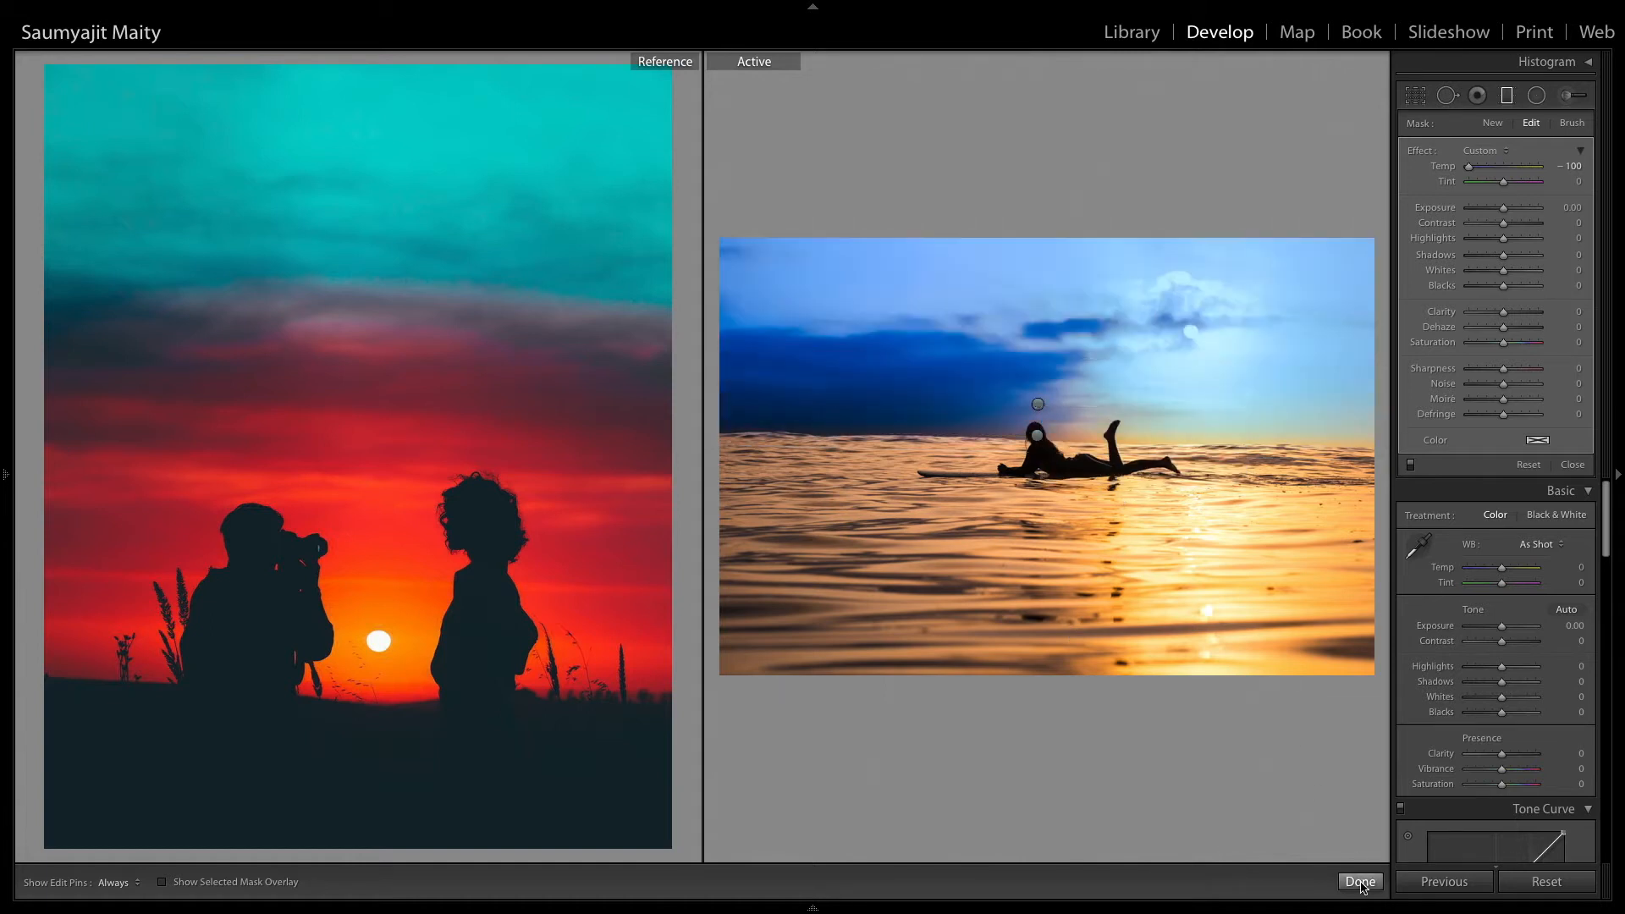
- Commit the sky gradient and set HSL Blue Hue -70, Purple +11, Blue Luminance -73, Purple +12
left_click(1359, 881)
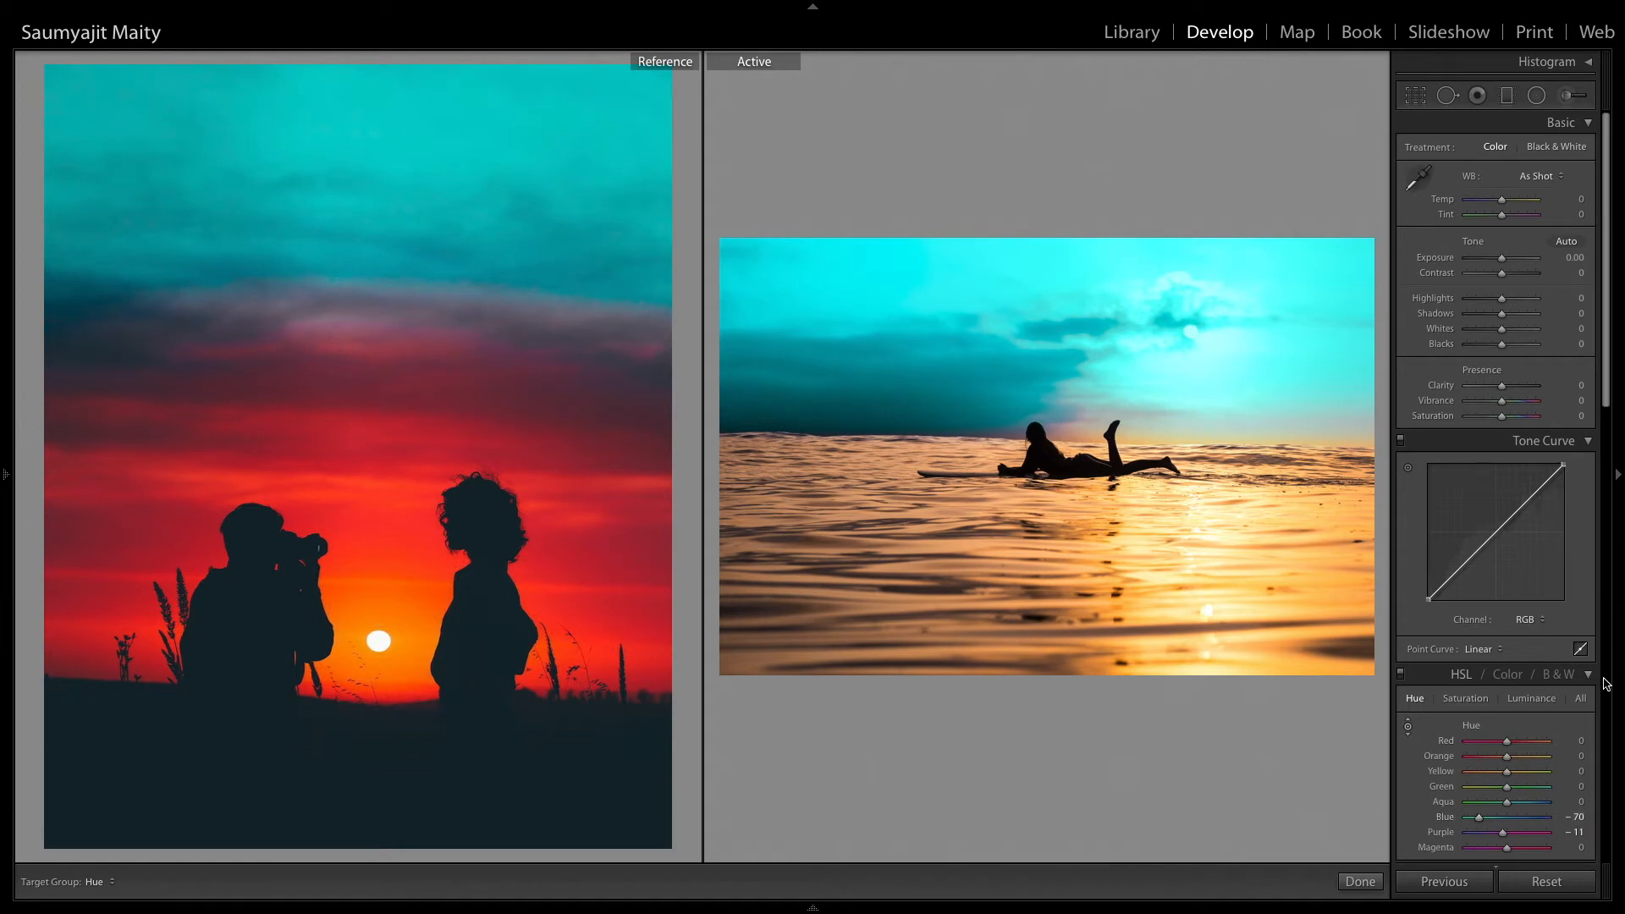
left_click(1531, 698)
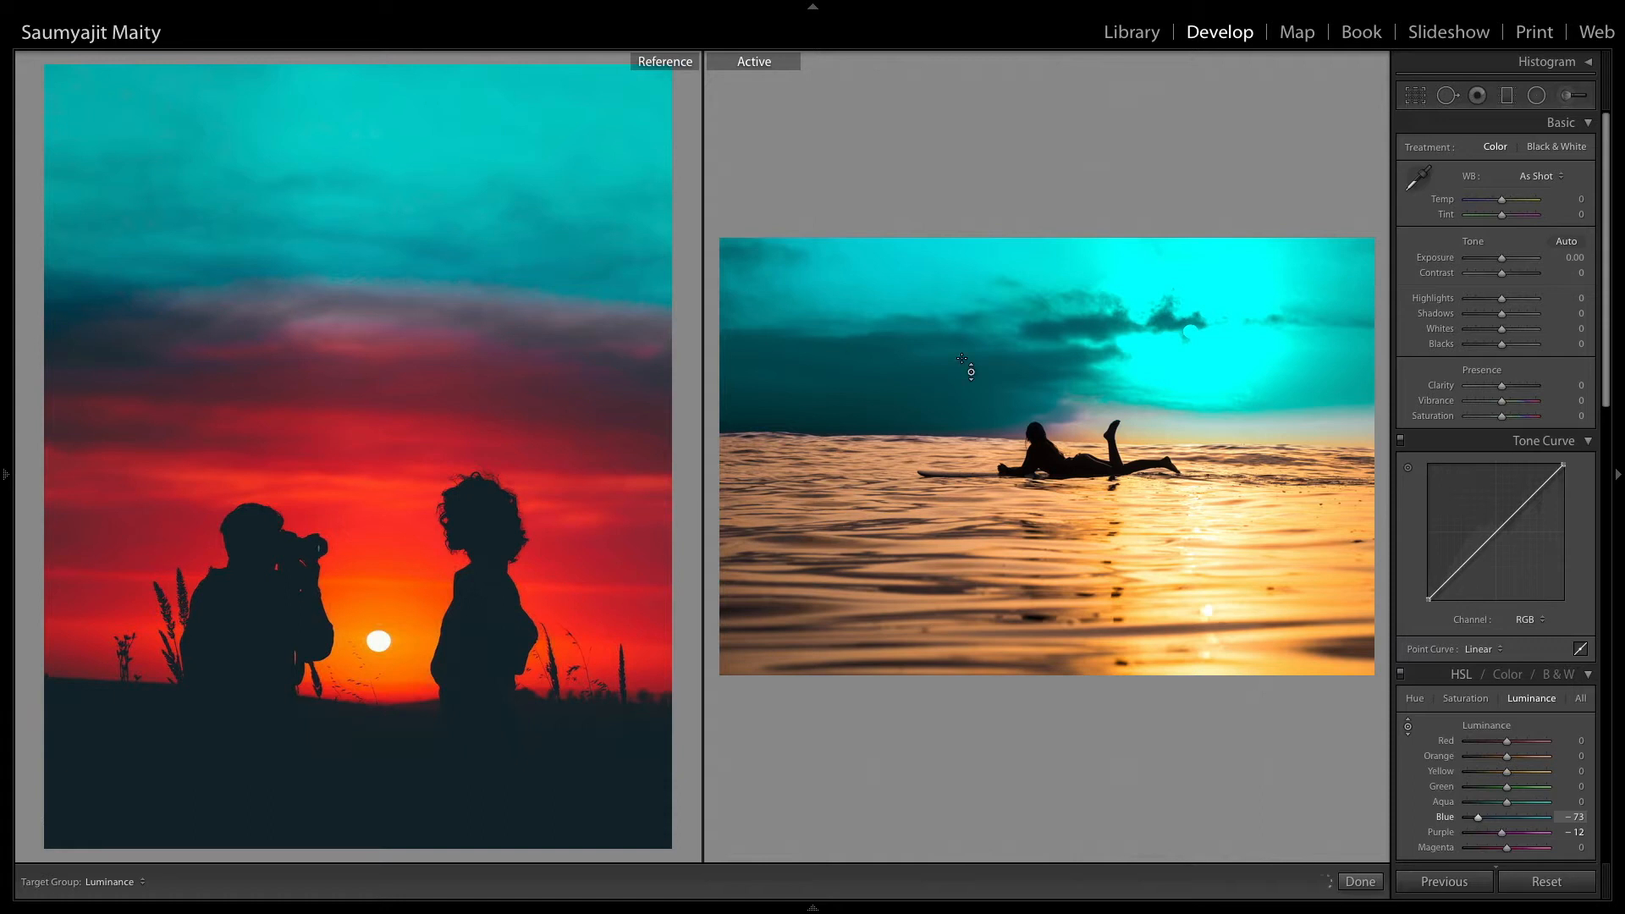
left_click(1503, 95)
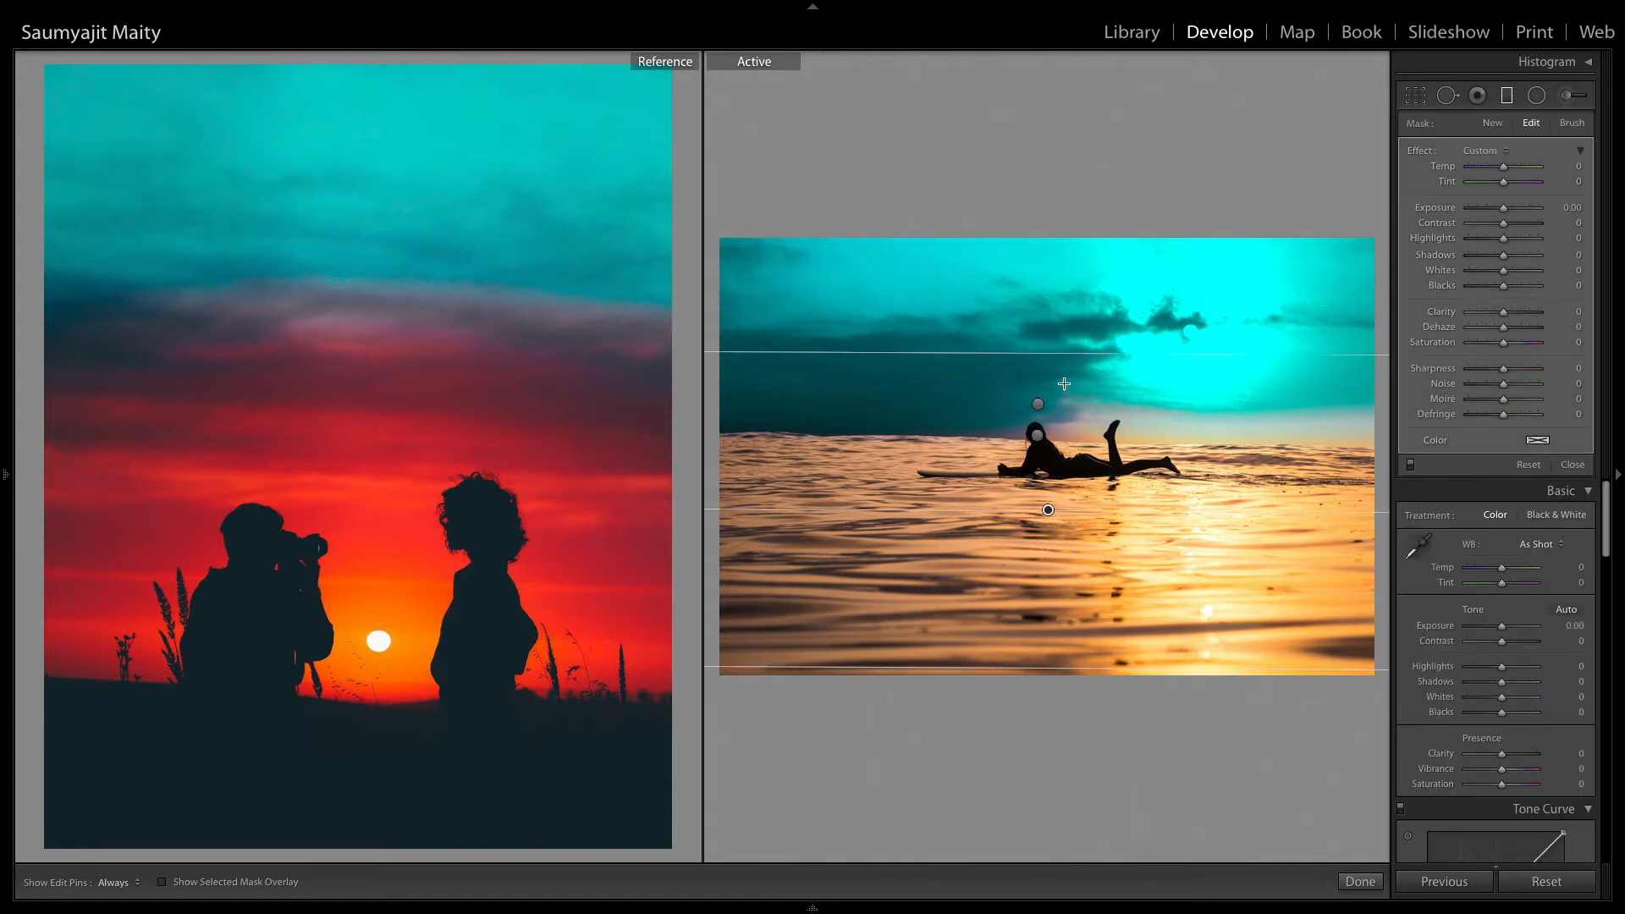
- Add a water gradient up to the horizon with Temp 100, Tint 100 and Dehaze 44
left_click_drag(1048, 509, 1047, 623)
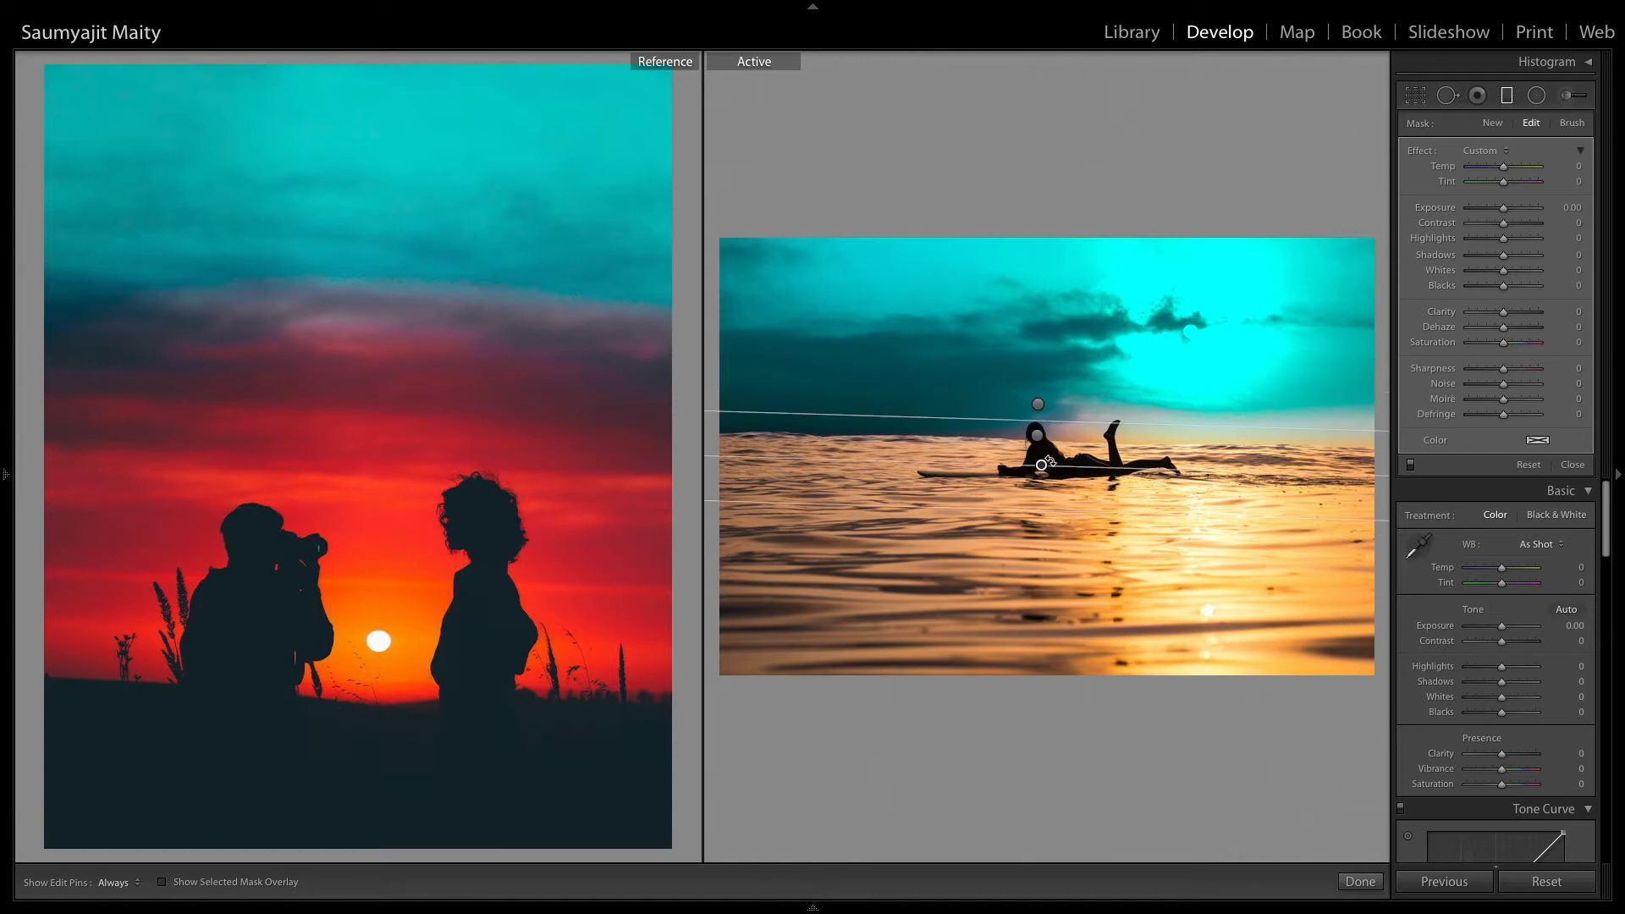
left_click_drag(1047, 425, 1047, 425)
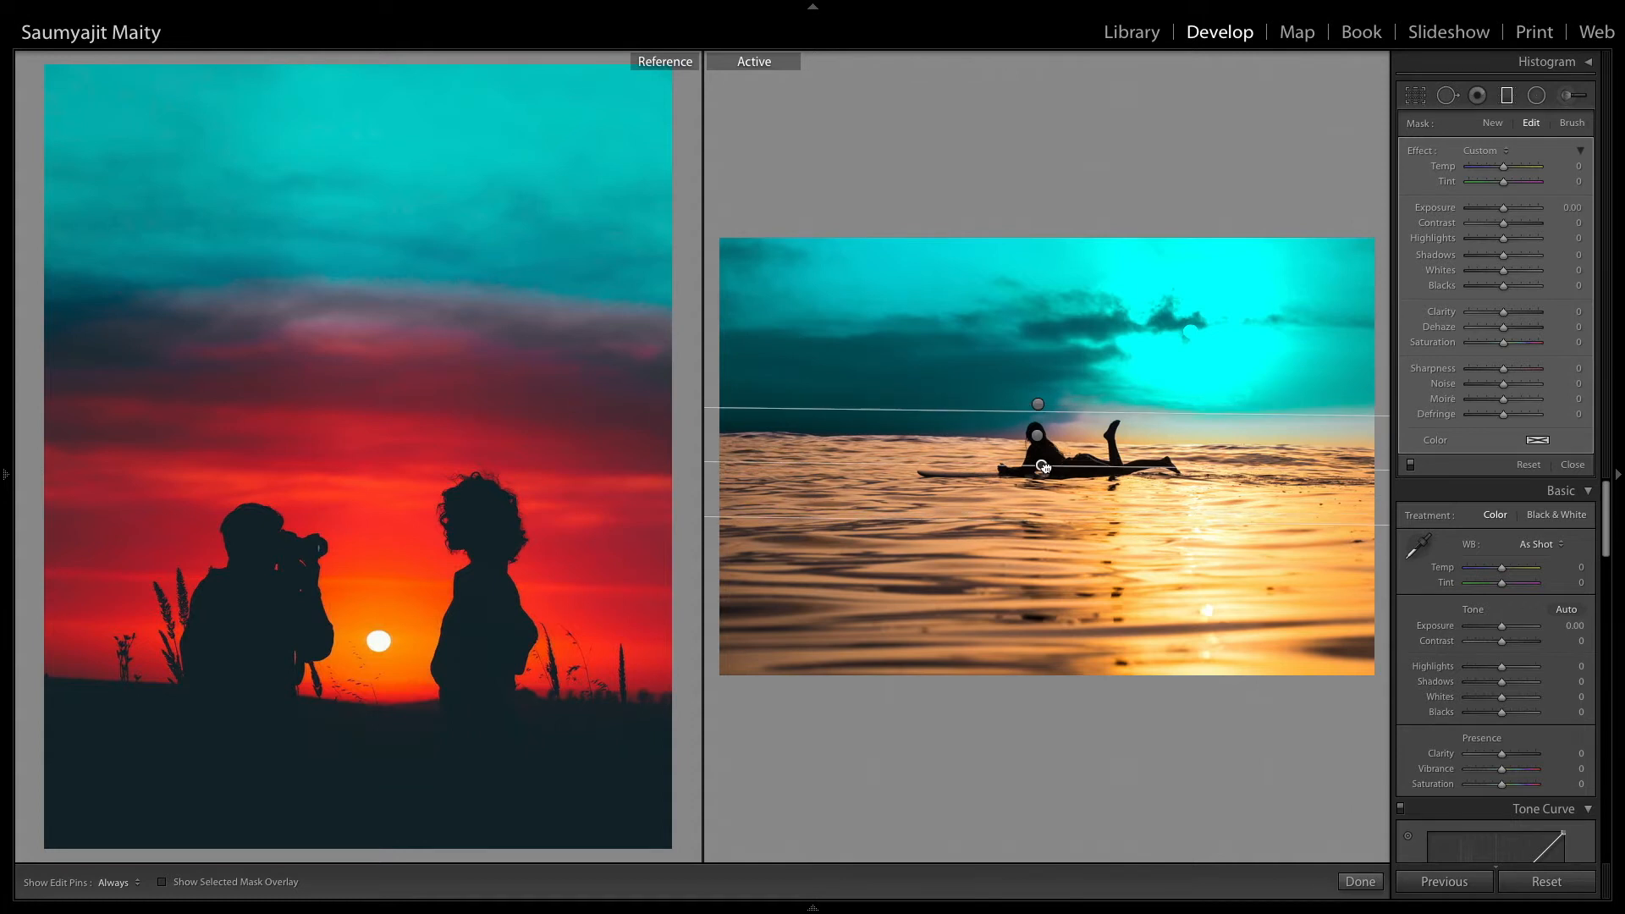
left_click_drag(1502, 166, 1537, 166)
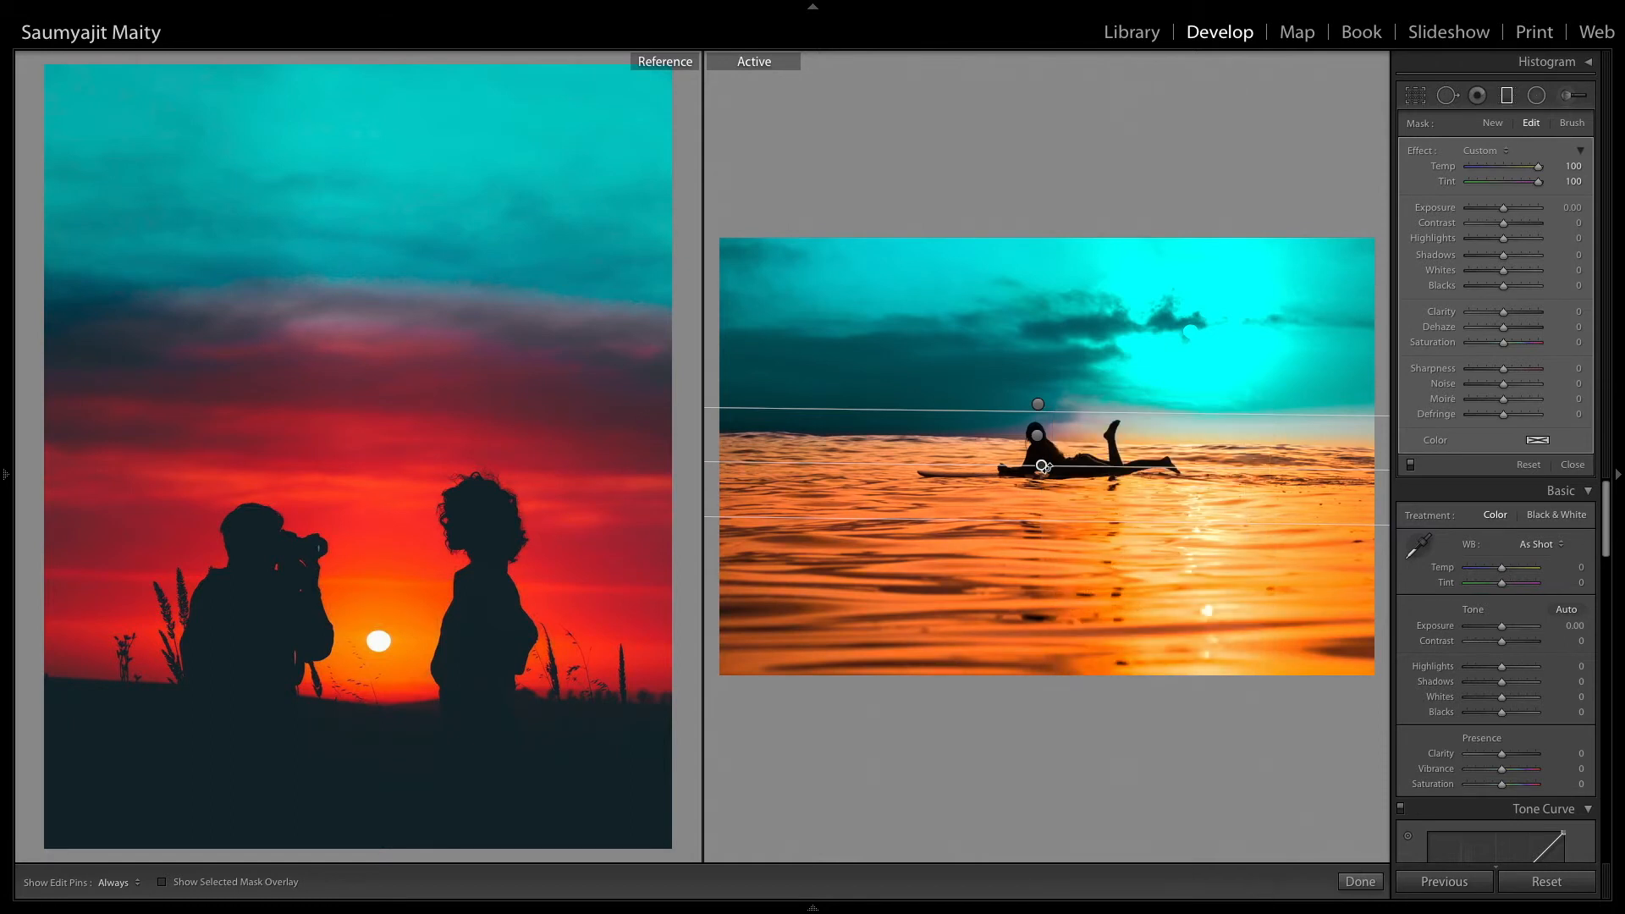
right_click(1041, 465)
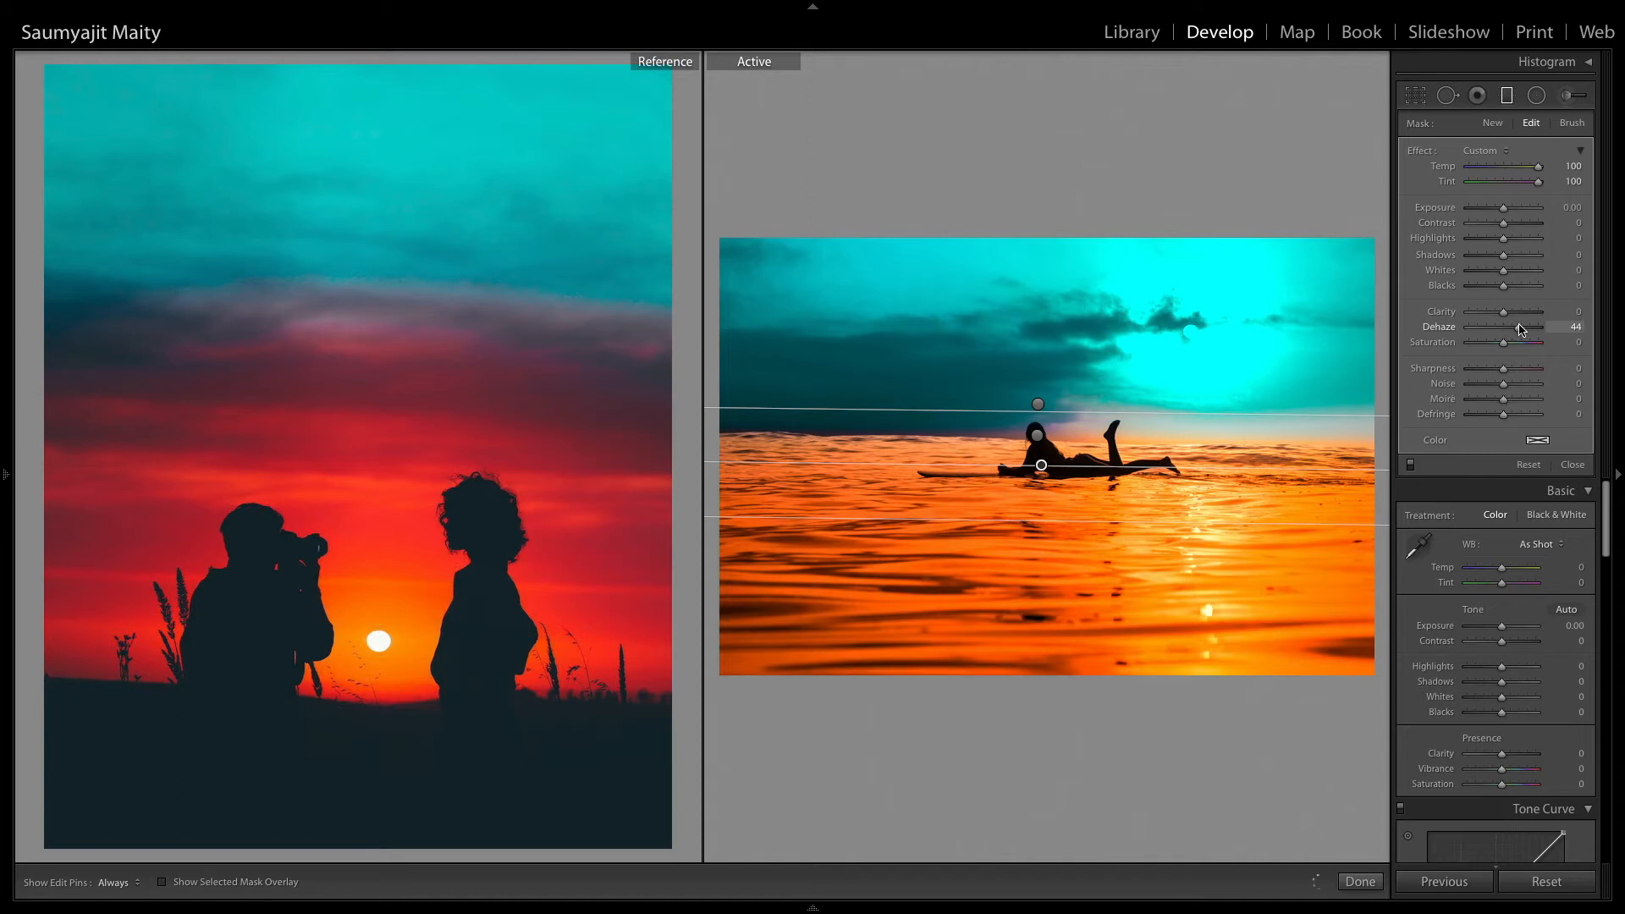
left_click(1573, 464)
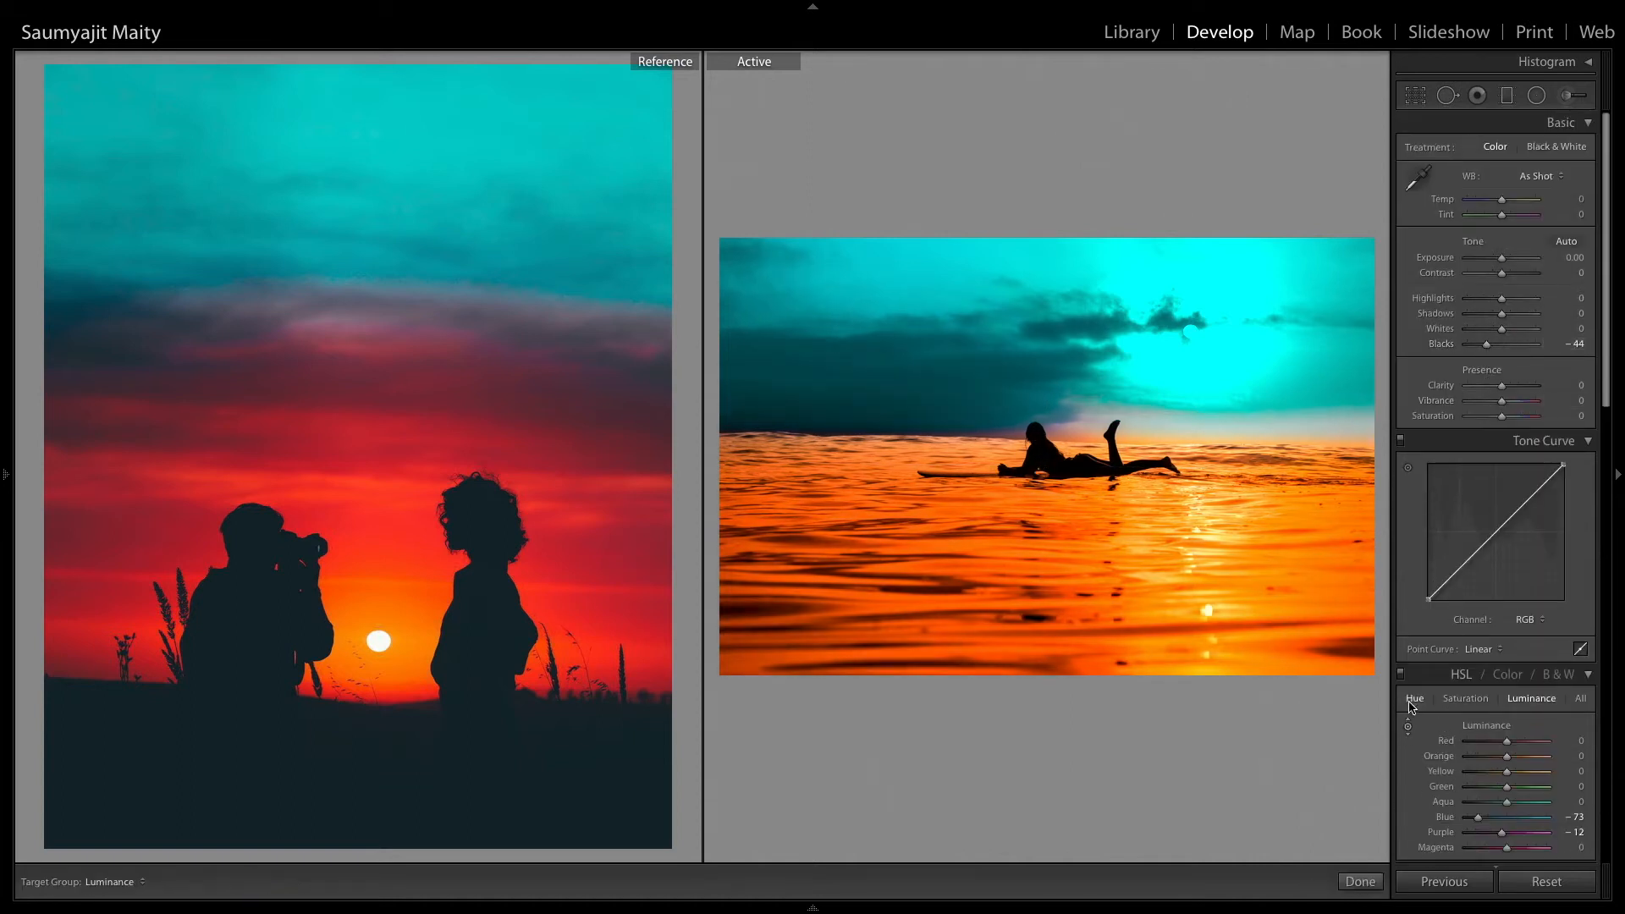
- Lower HSL Hue Orange to about -25 and Red to about -6
left_click(1416, 699)
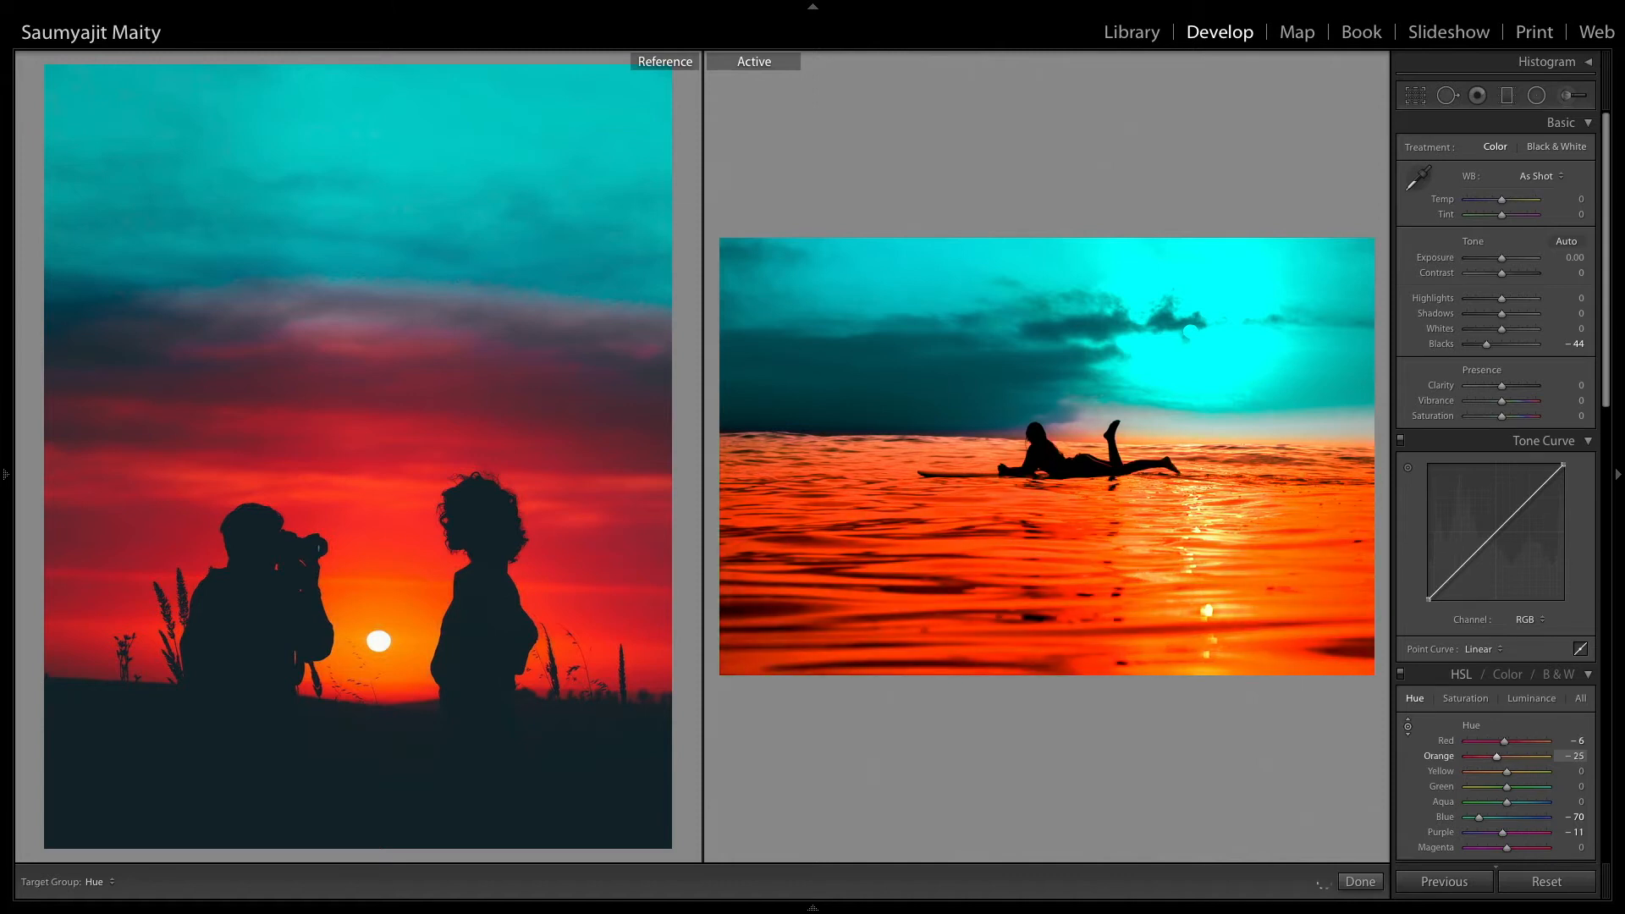
left_click_drag(1534, 771, 1528, 771)
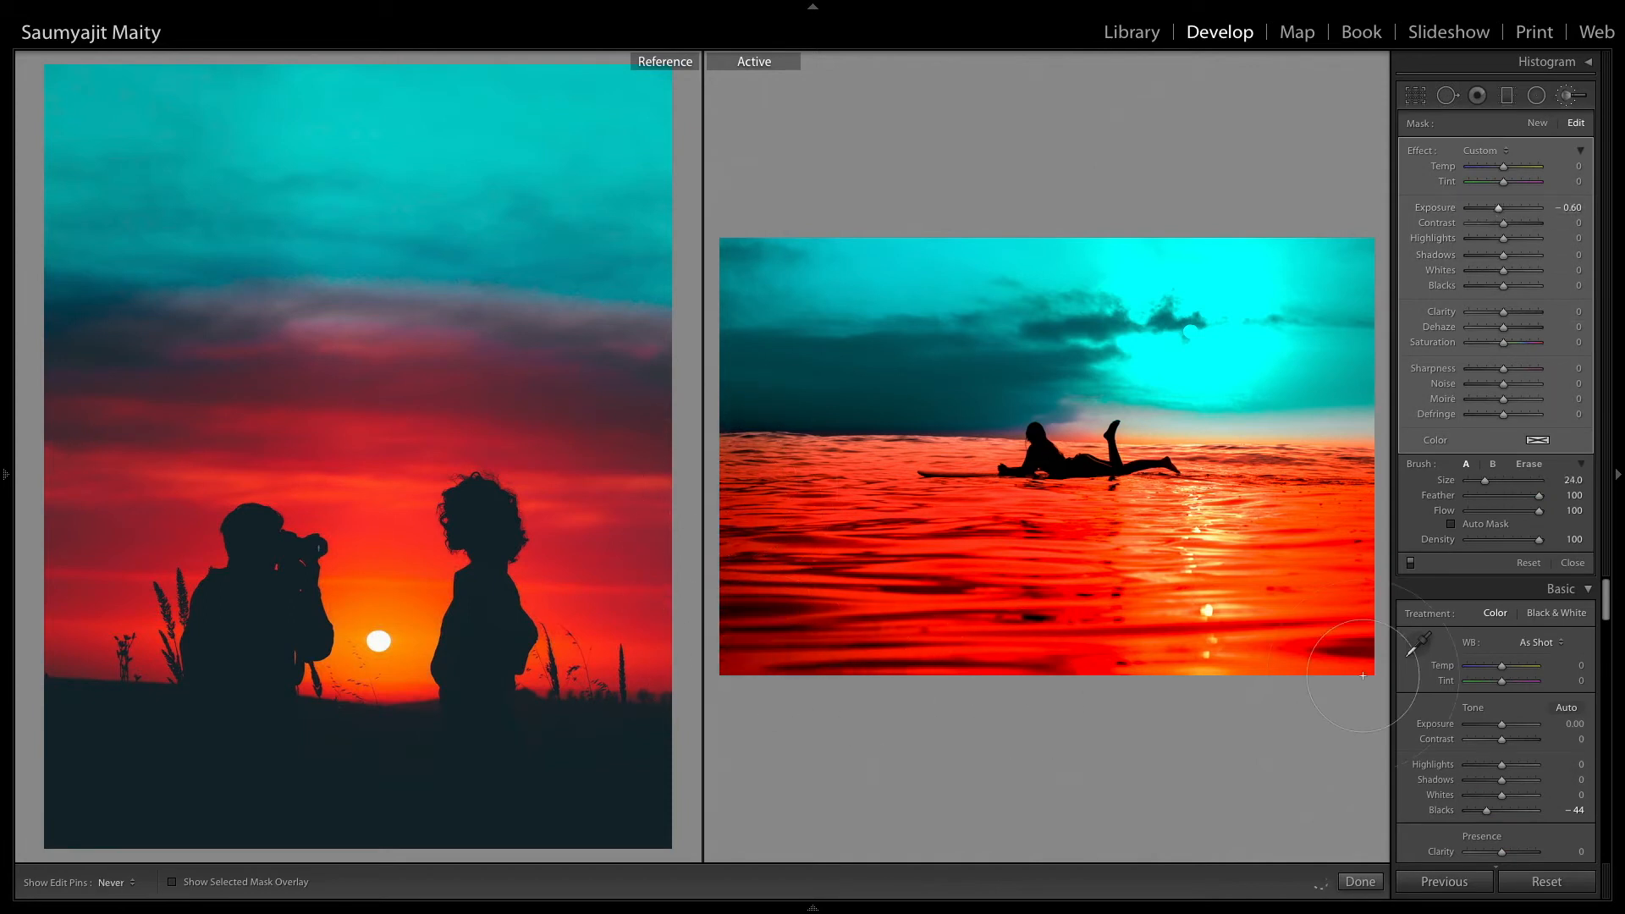
mouse_move(1346, 497)
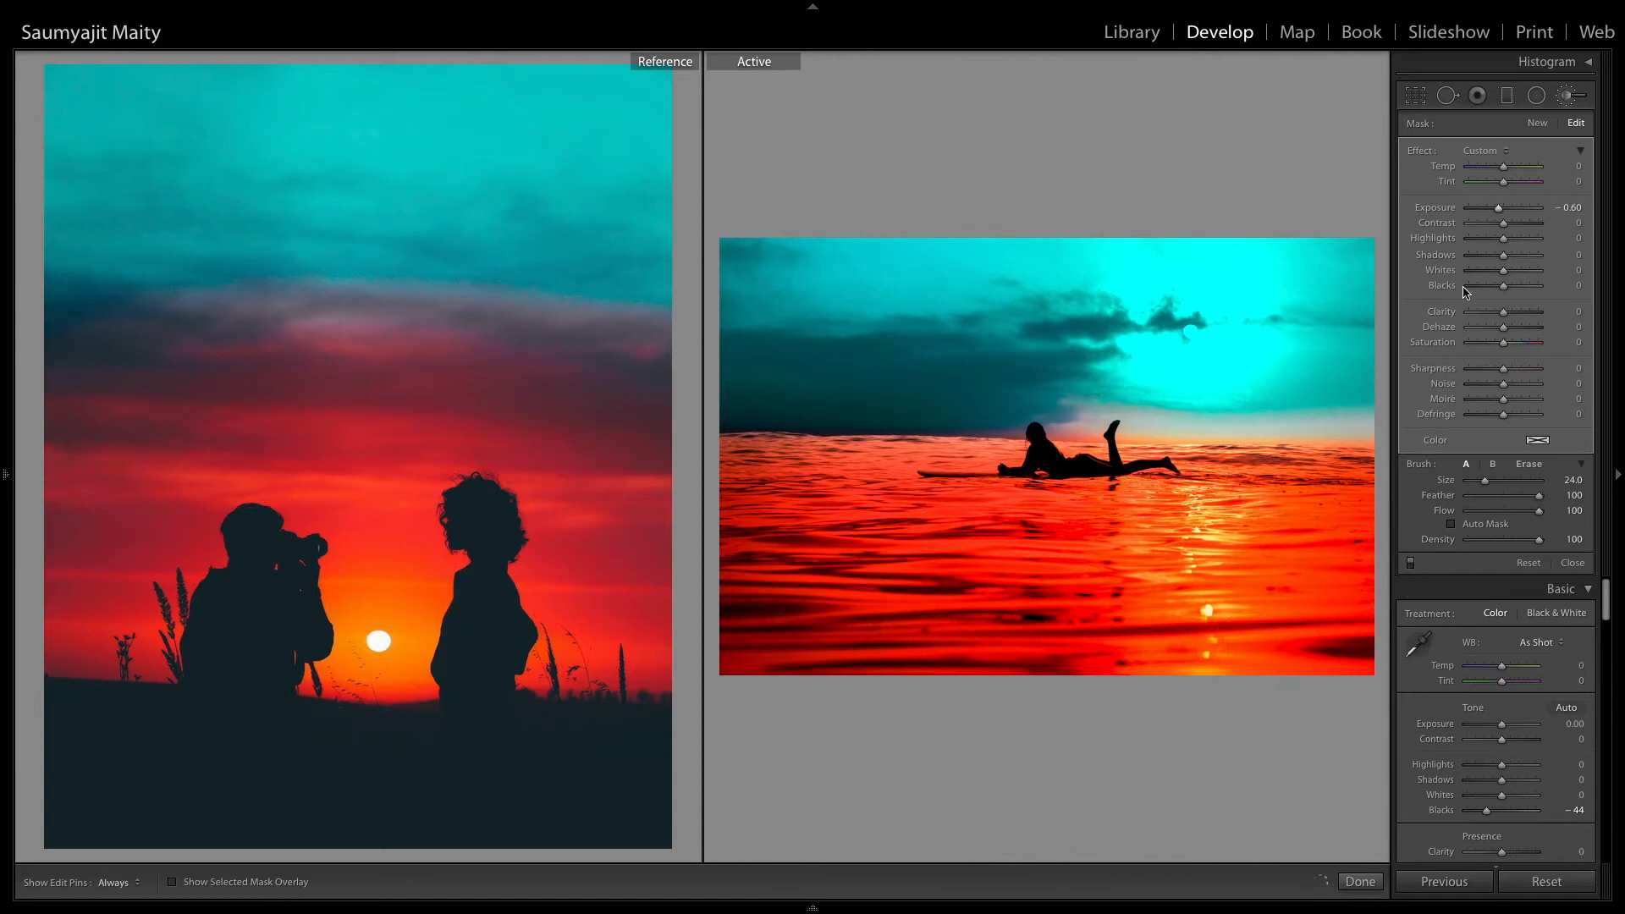
- Paint the lower water with an Adjustment Brush at Exposure about -2.15
left_click_drag(1503, 208, 1482, 208)
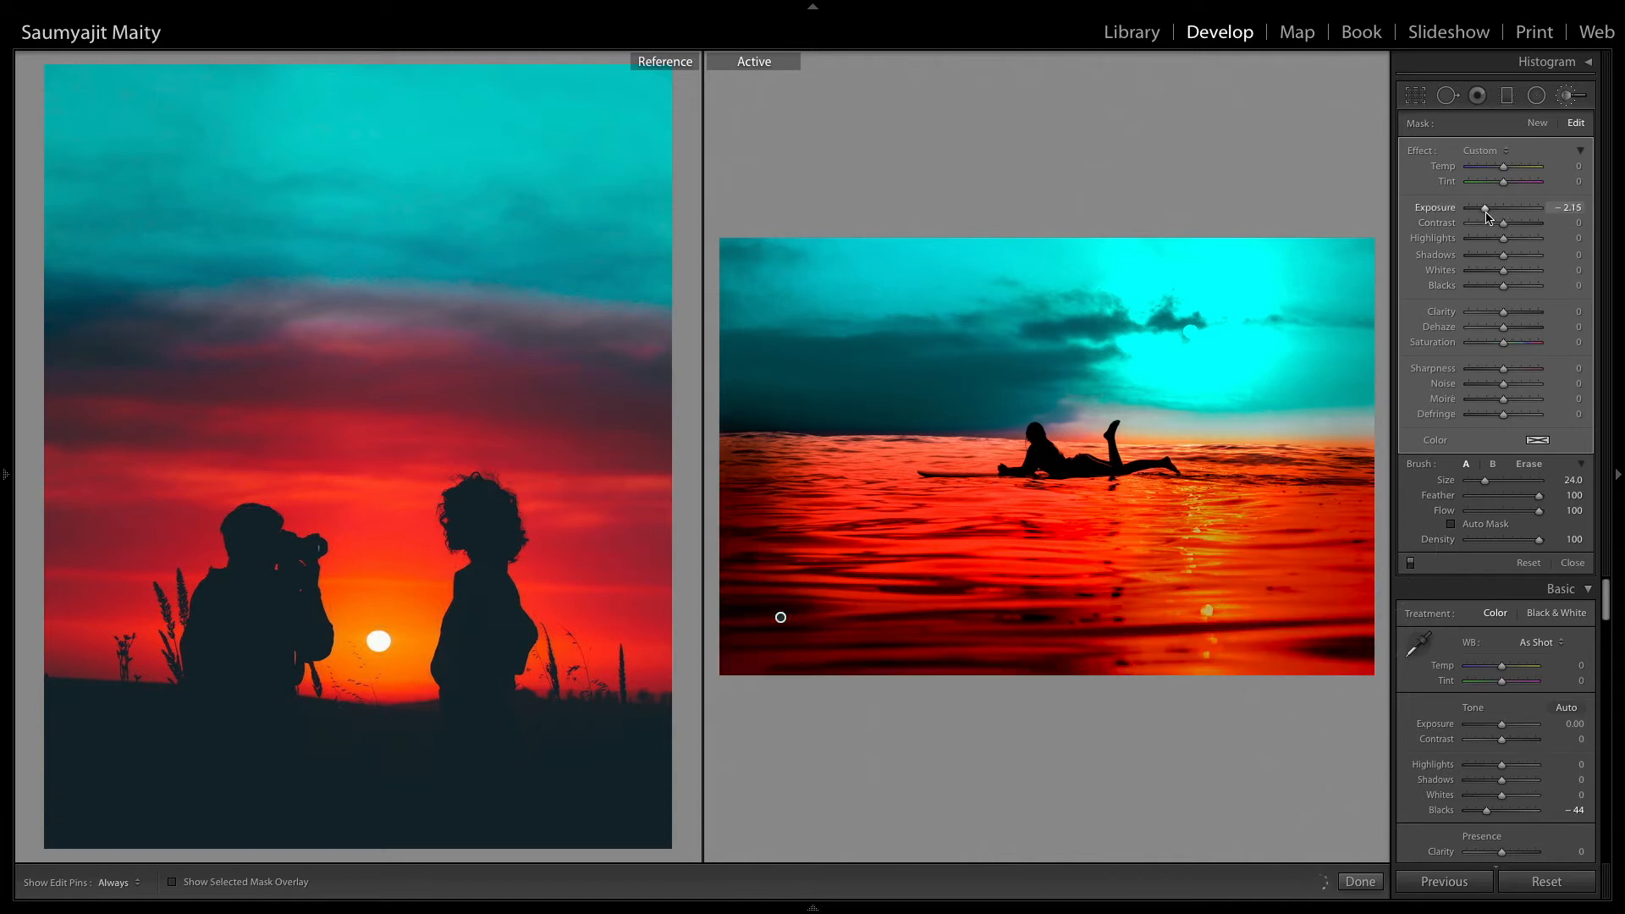
left_click_drag(1508, 208, 1539, 207)
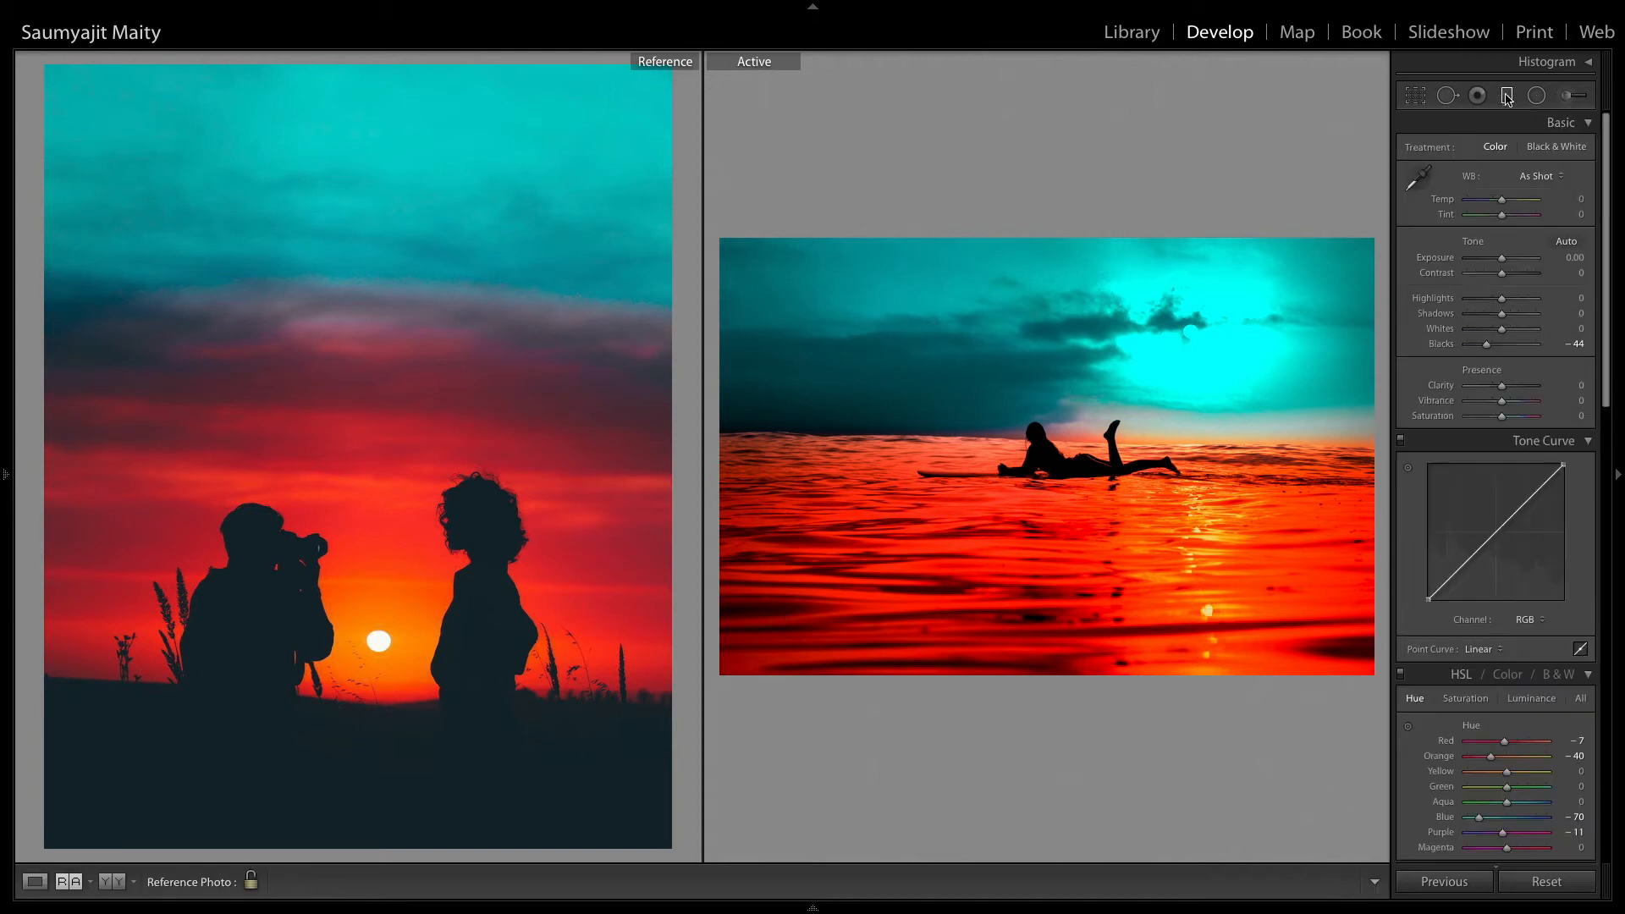
- Bring back the existing Adjustment Brush pins and their settings on the ocean
left_click(1506, 95)
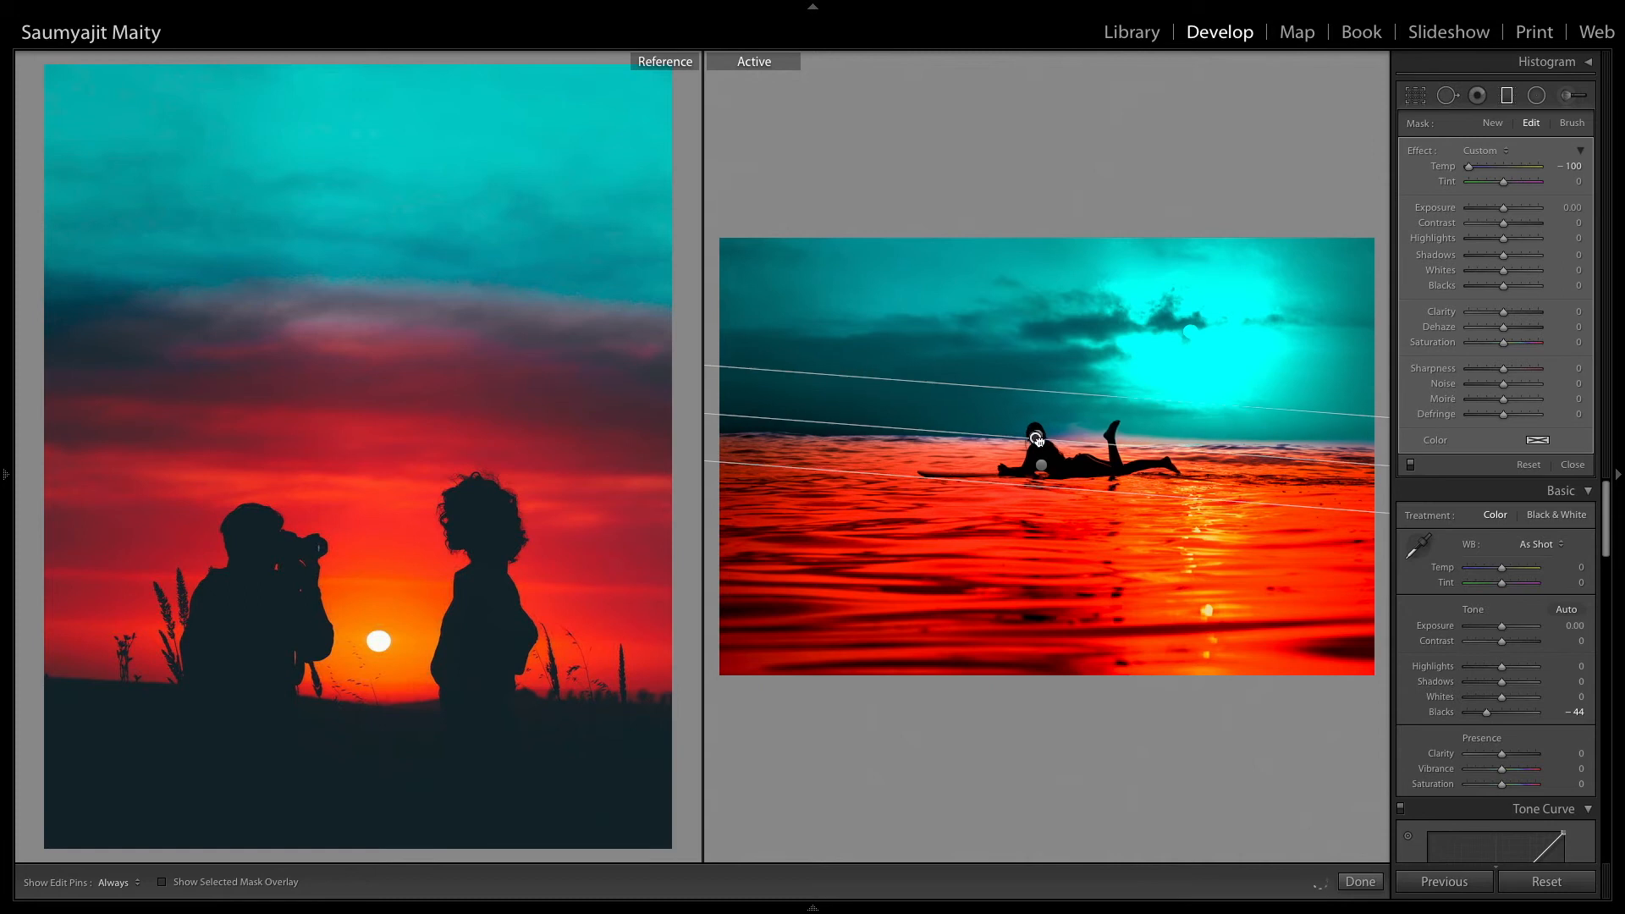
left_click(1573, 465)
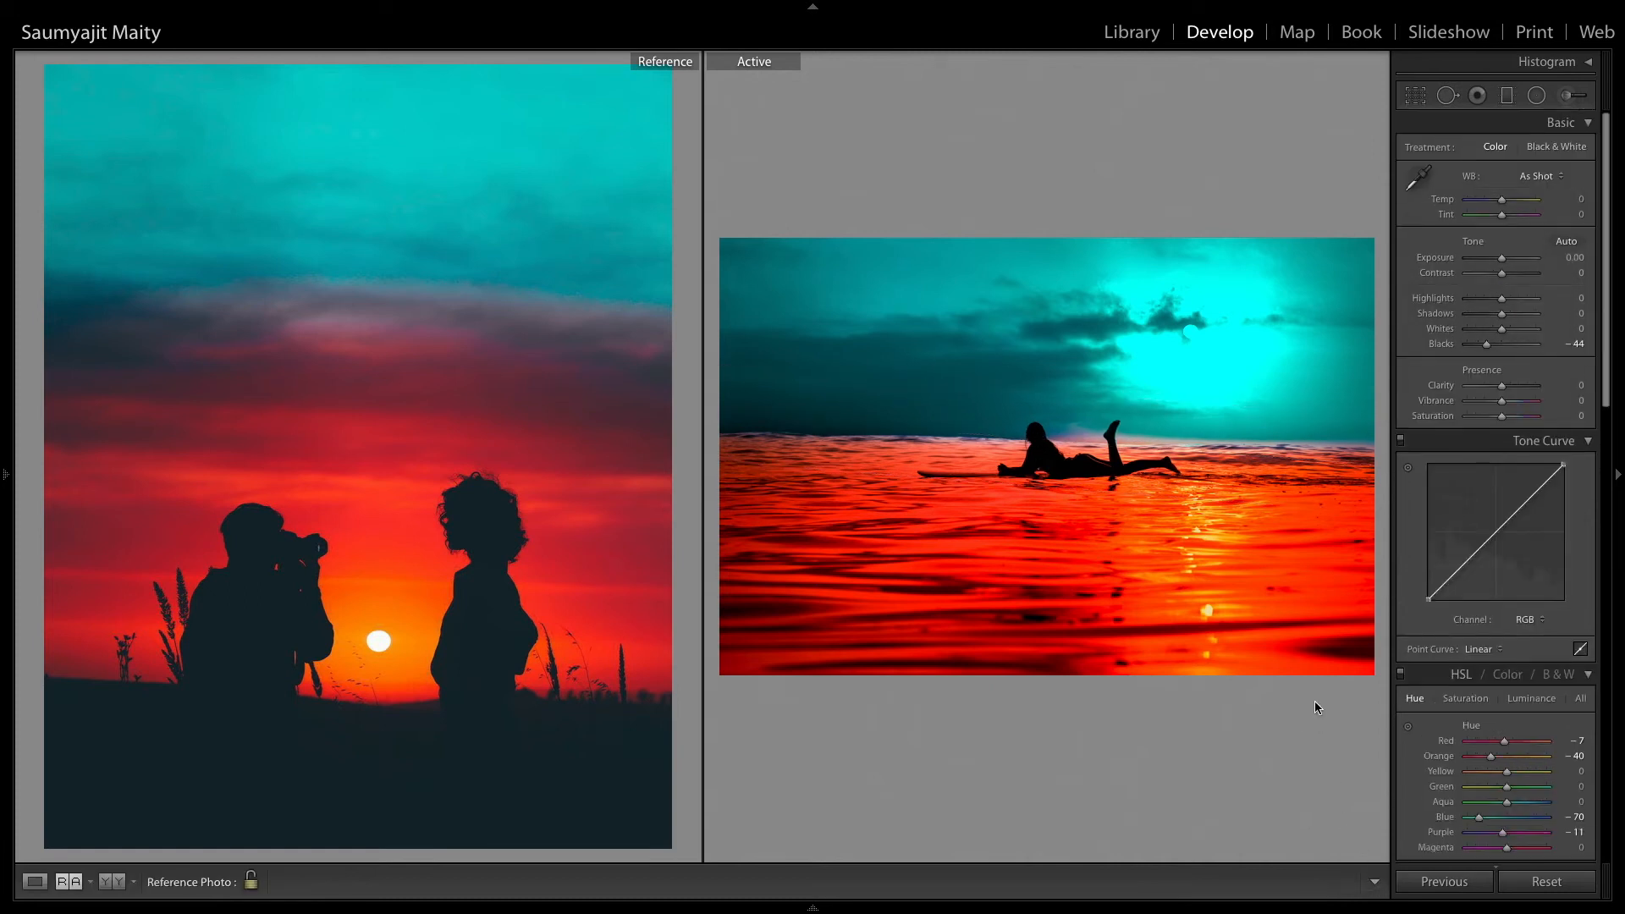
mouse_move(1097, 494)
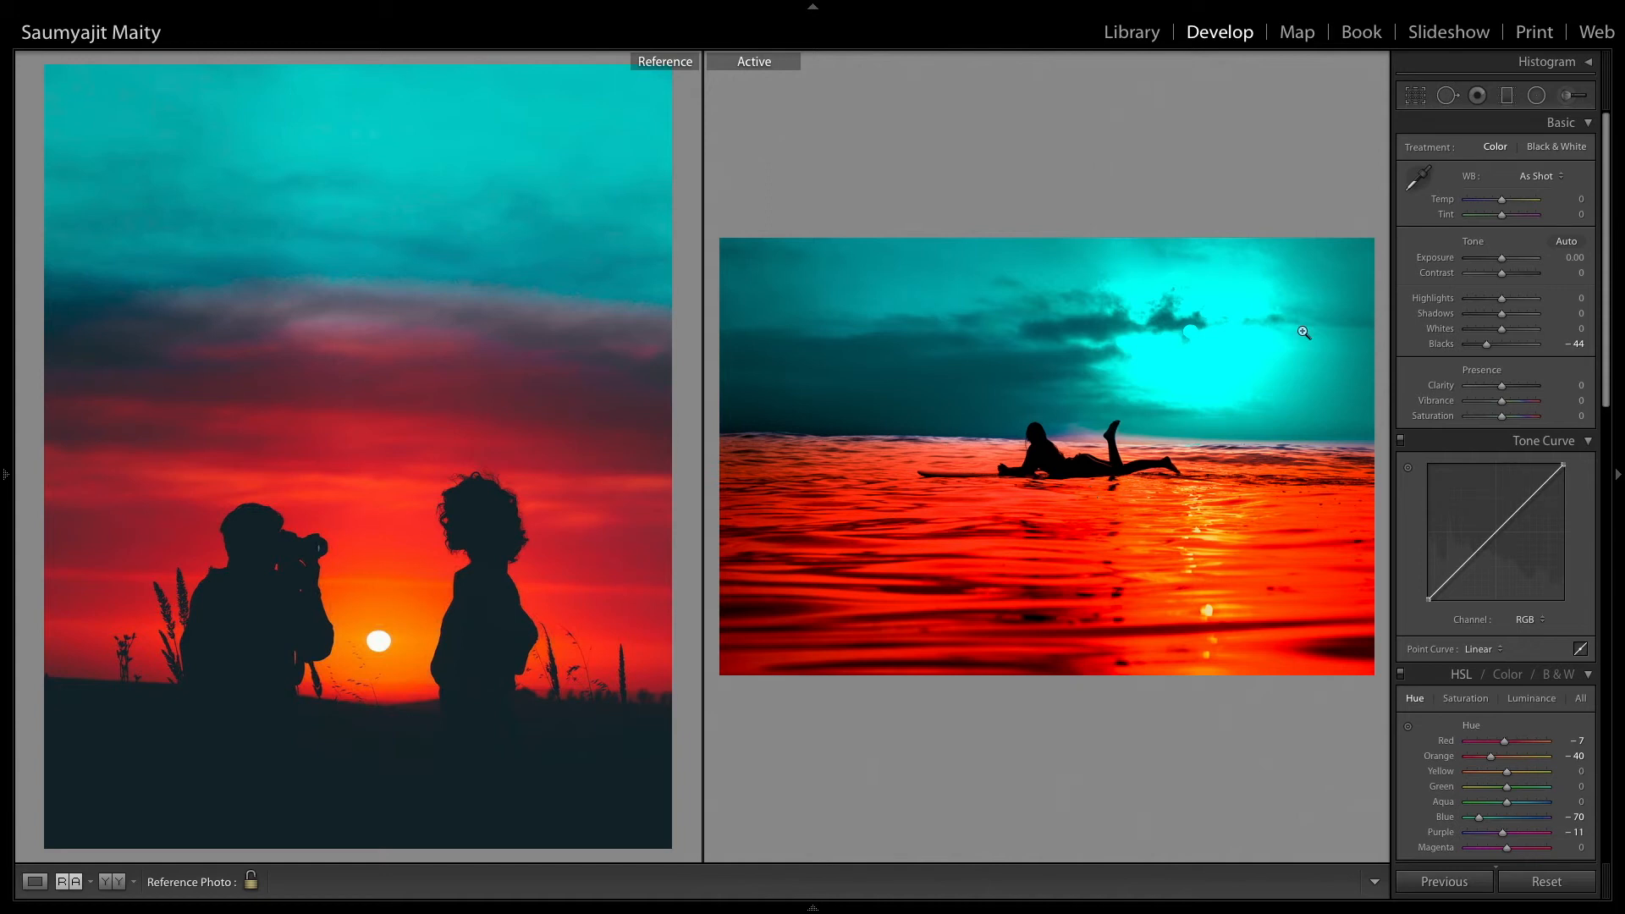
left_click(1581, 93)
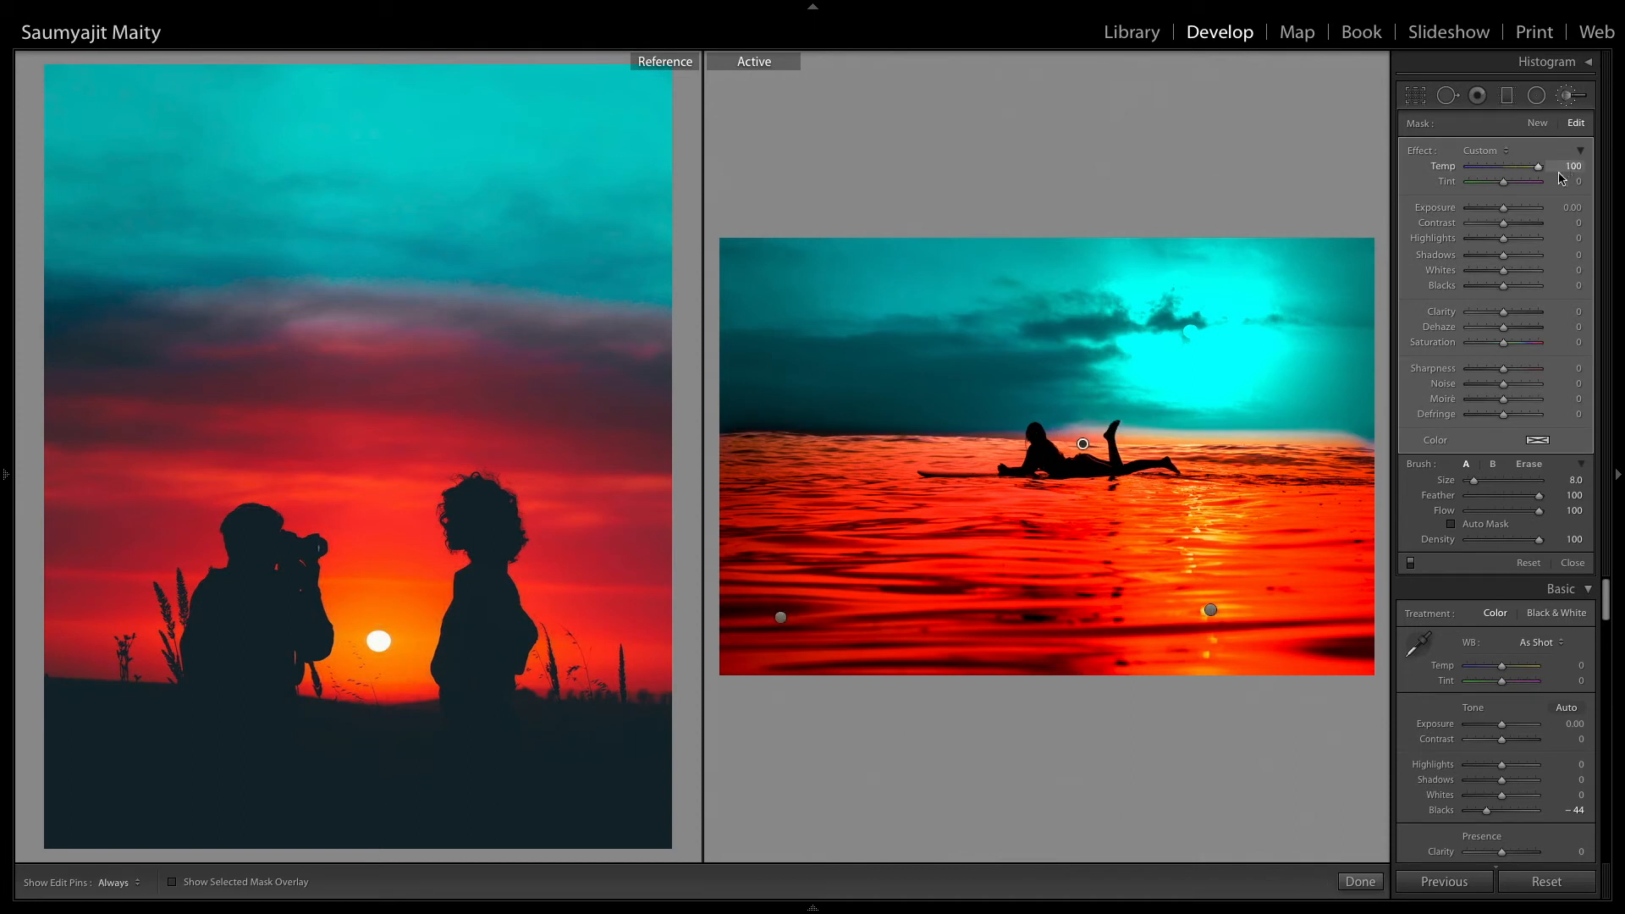
- Set the ocean brush adjustment to Temp 91 and Tint 70
left_click_drag(1503, 182, 1529, 181)
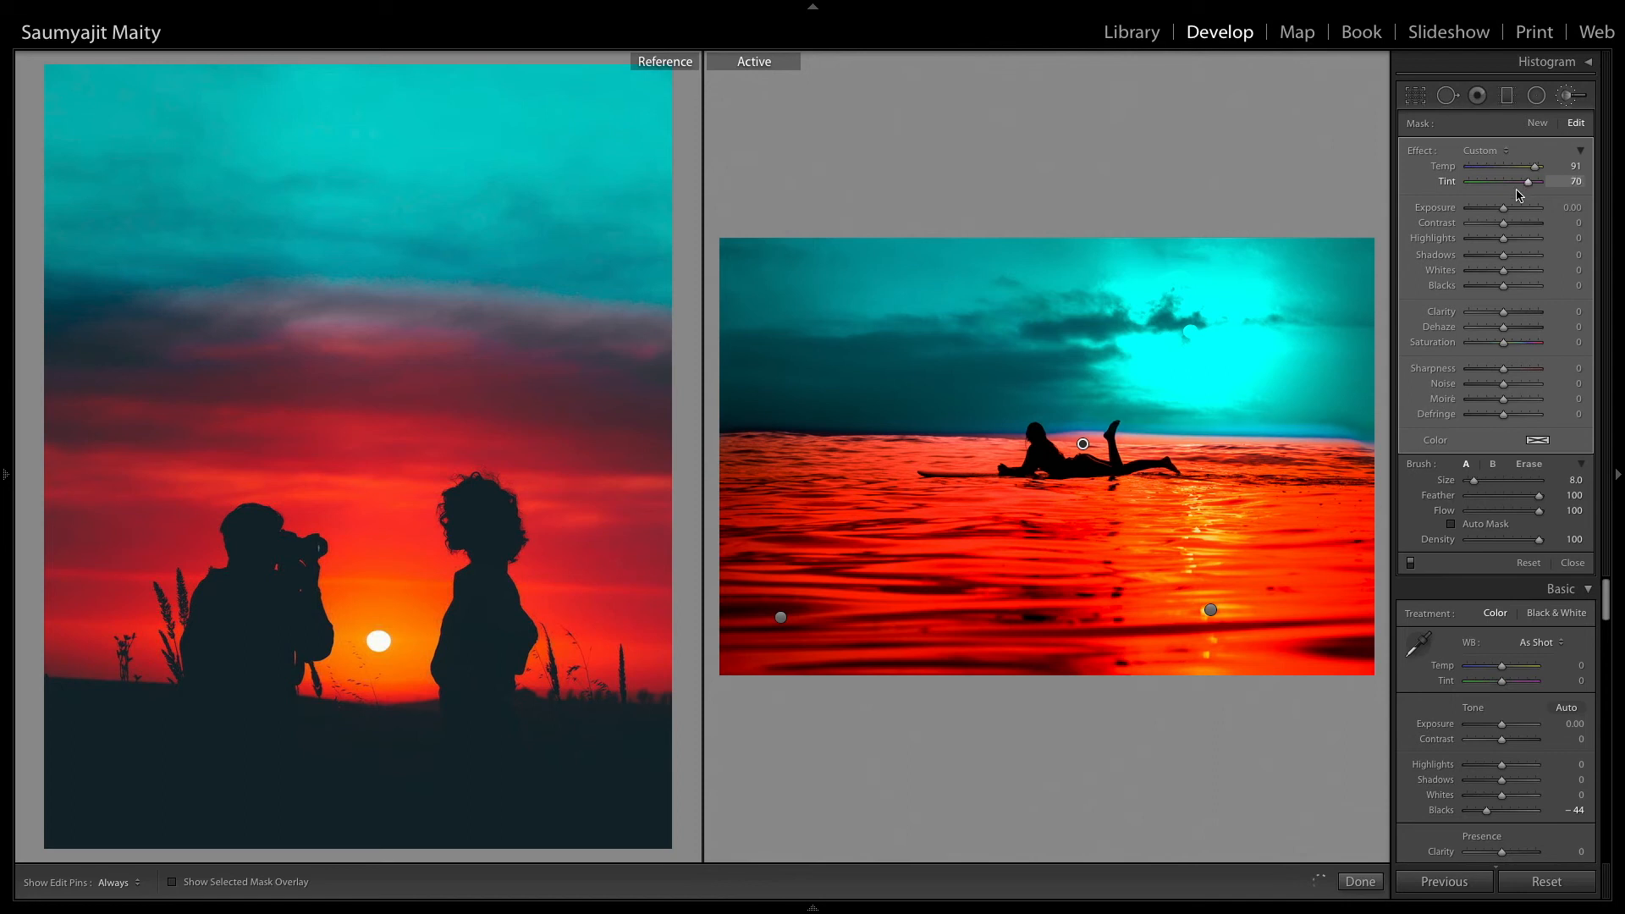
left_click_drag(1528, 182, 1513, 181)
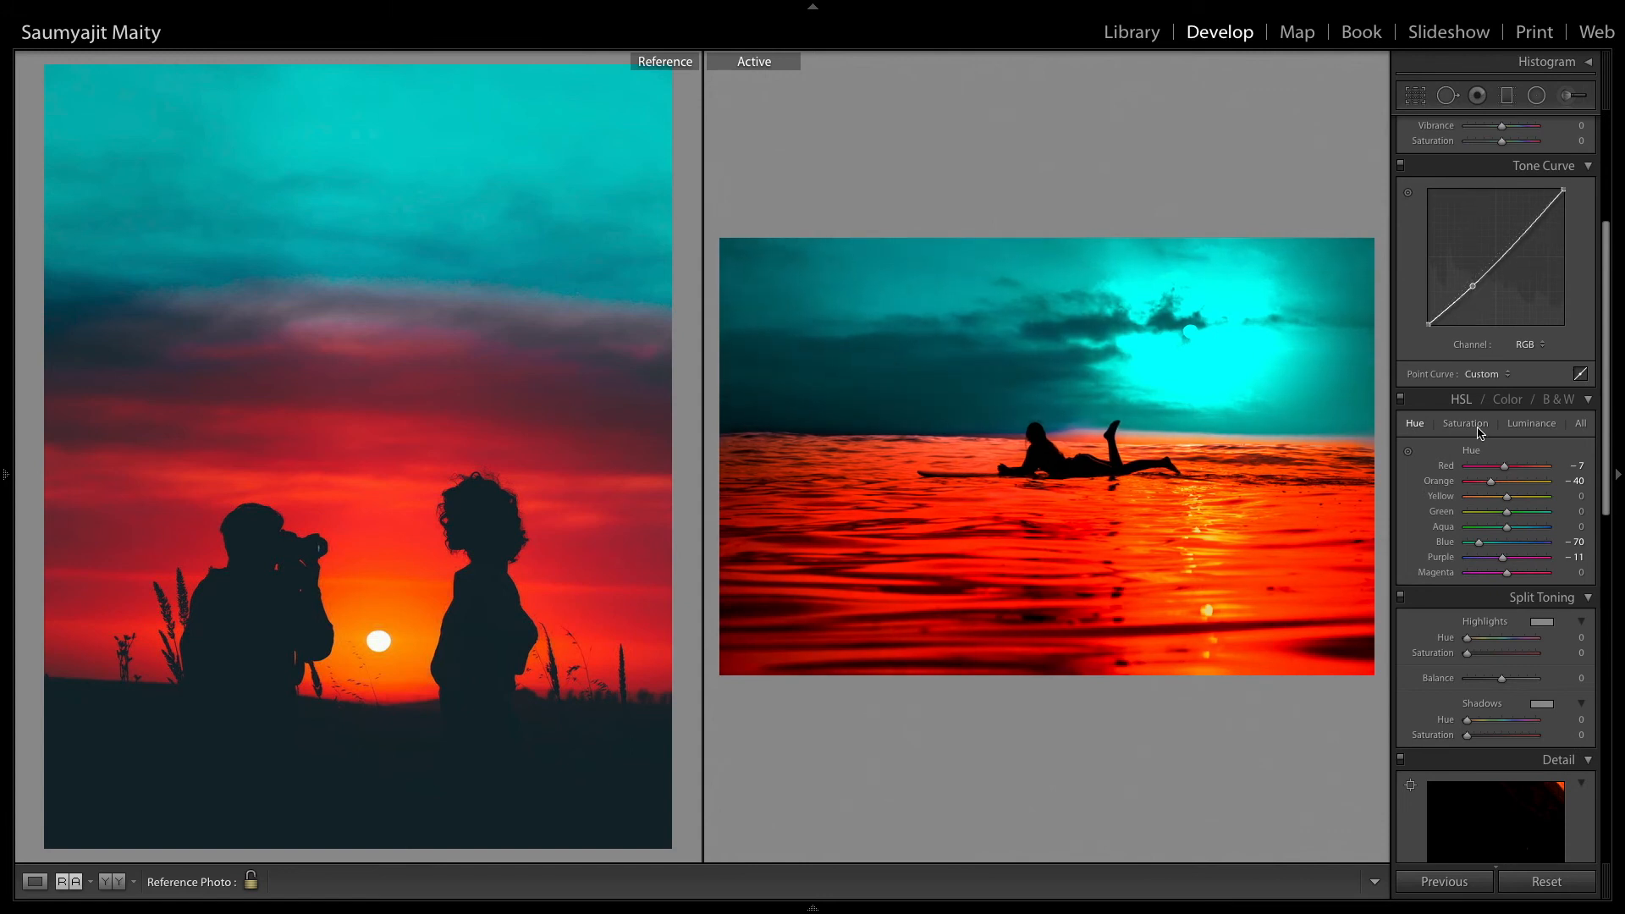
- Set HSL Saturation for Purple and Magenta to -100
left_click(1465, 423)
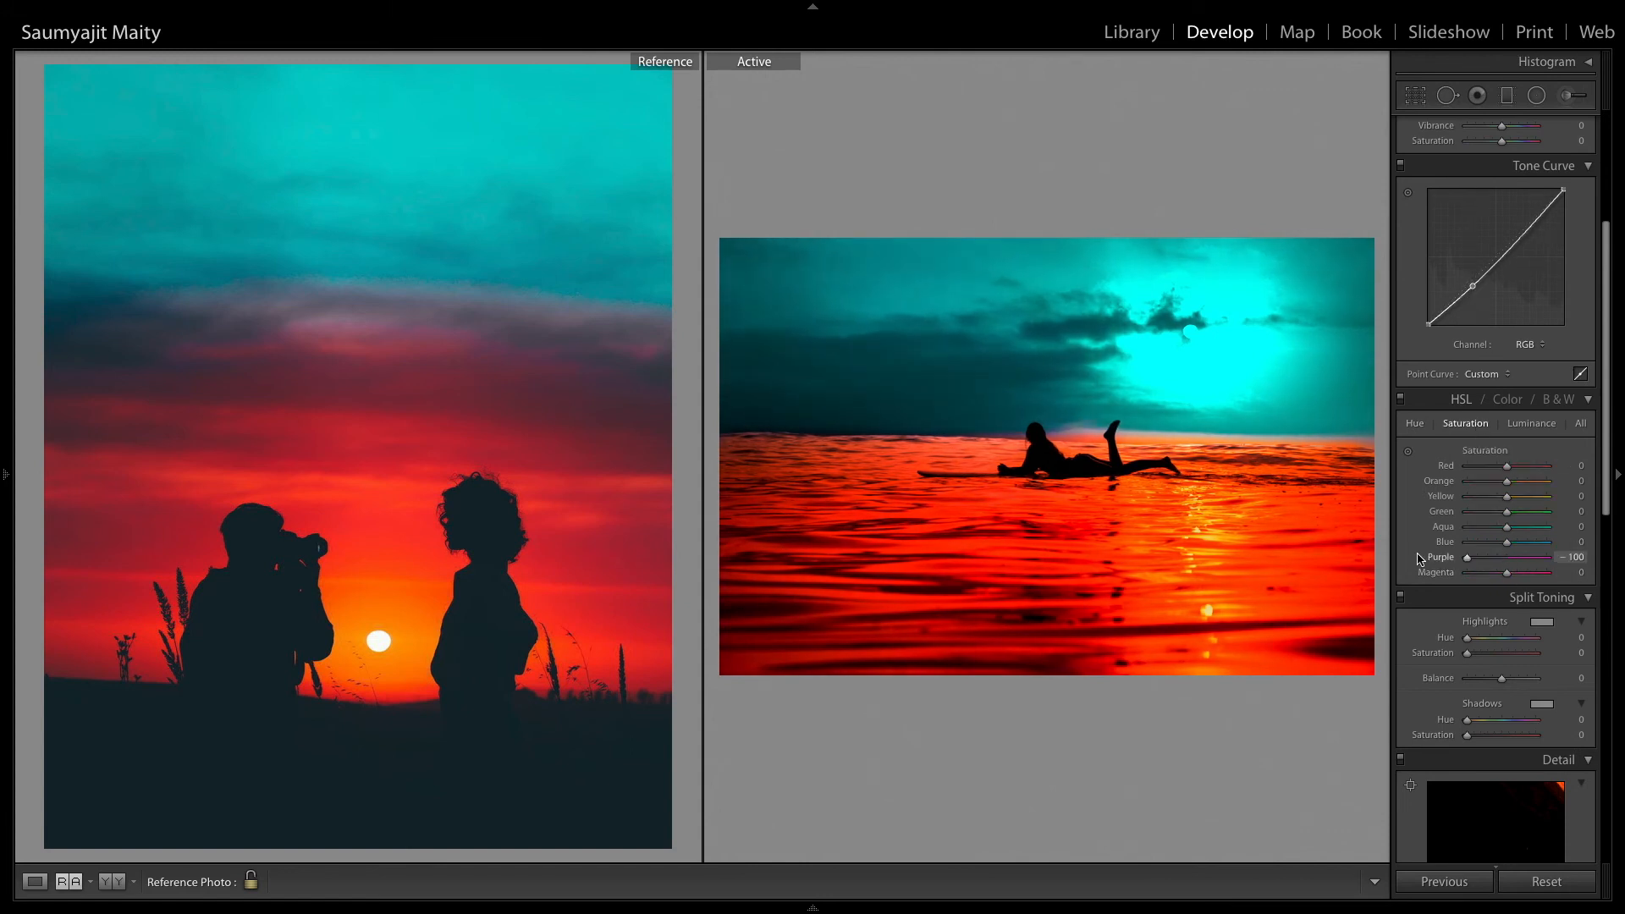
left_click_drag(1519, 572, 1468, 572)
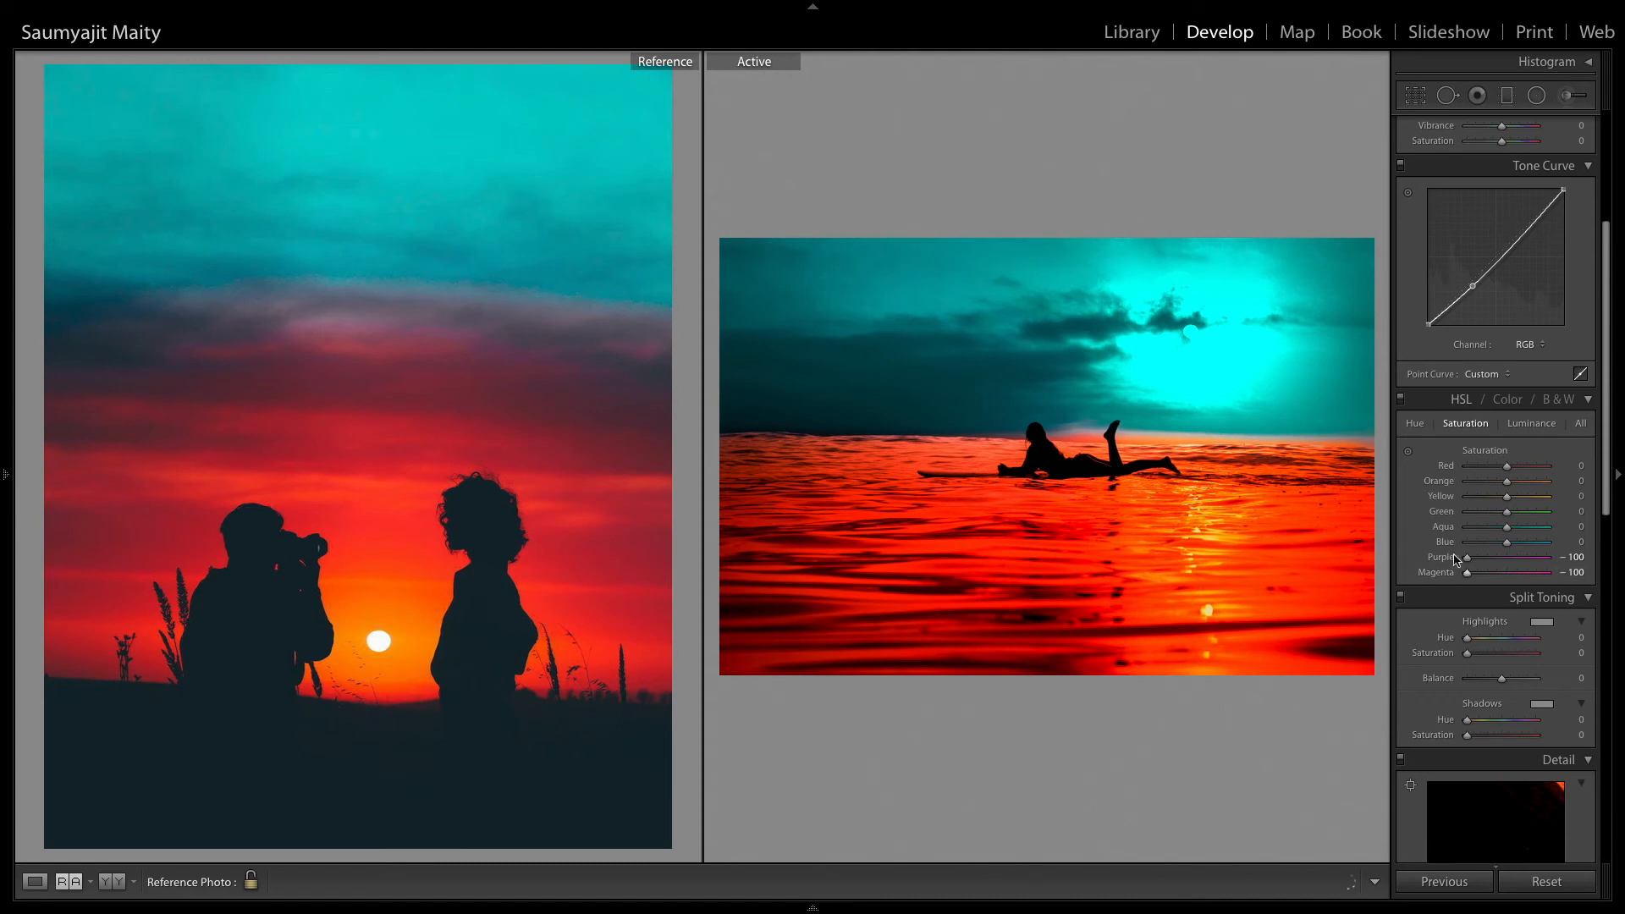
scroll("down", 3)
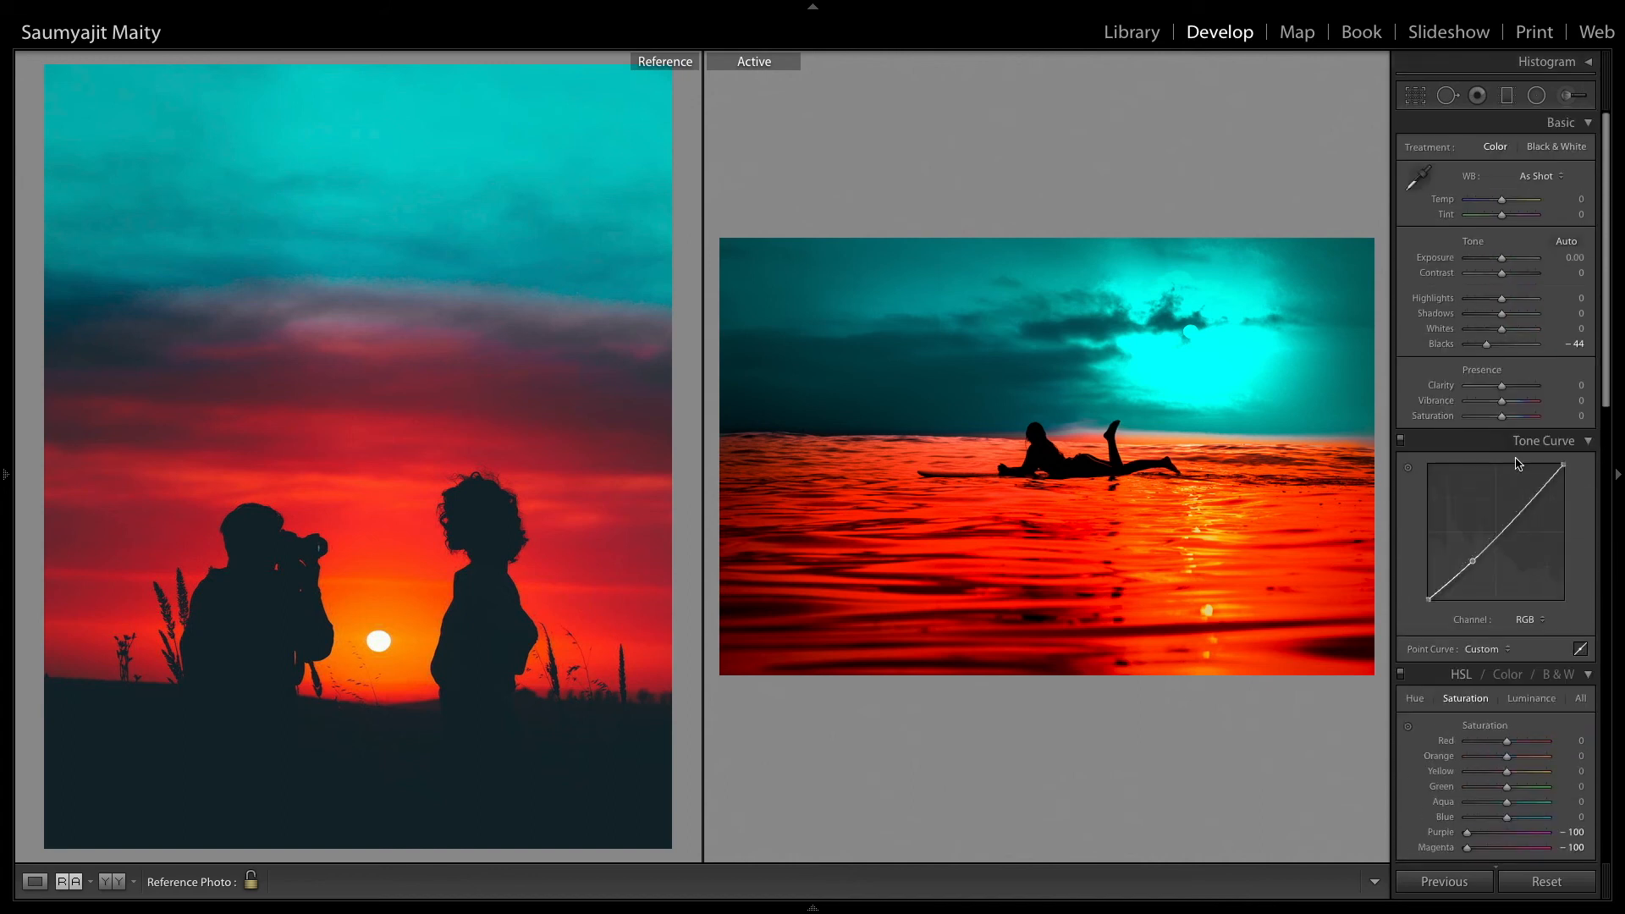
- Lower Contrast to -29 and Highlights to -11 in the Basic panel
left_click_drag(1514, 273, 1531, 273)
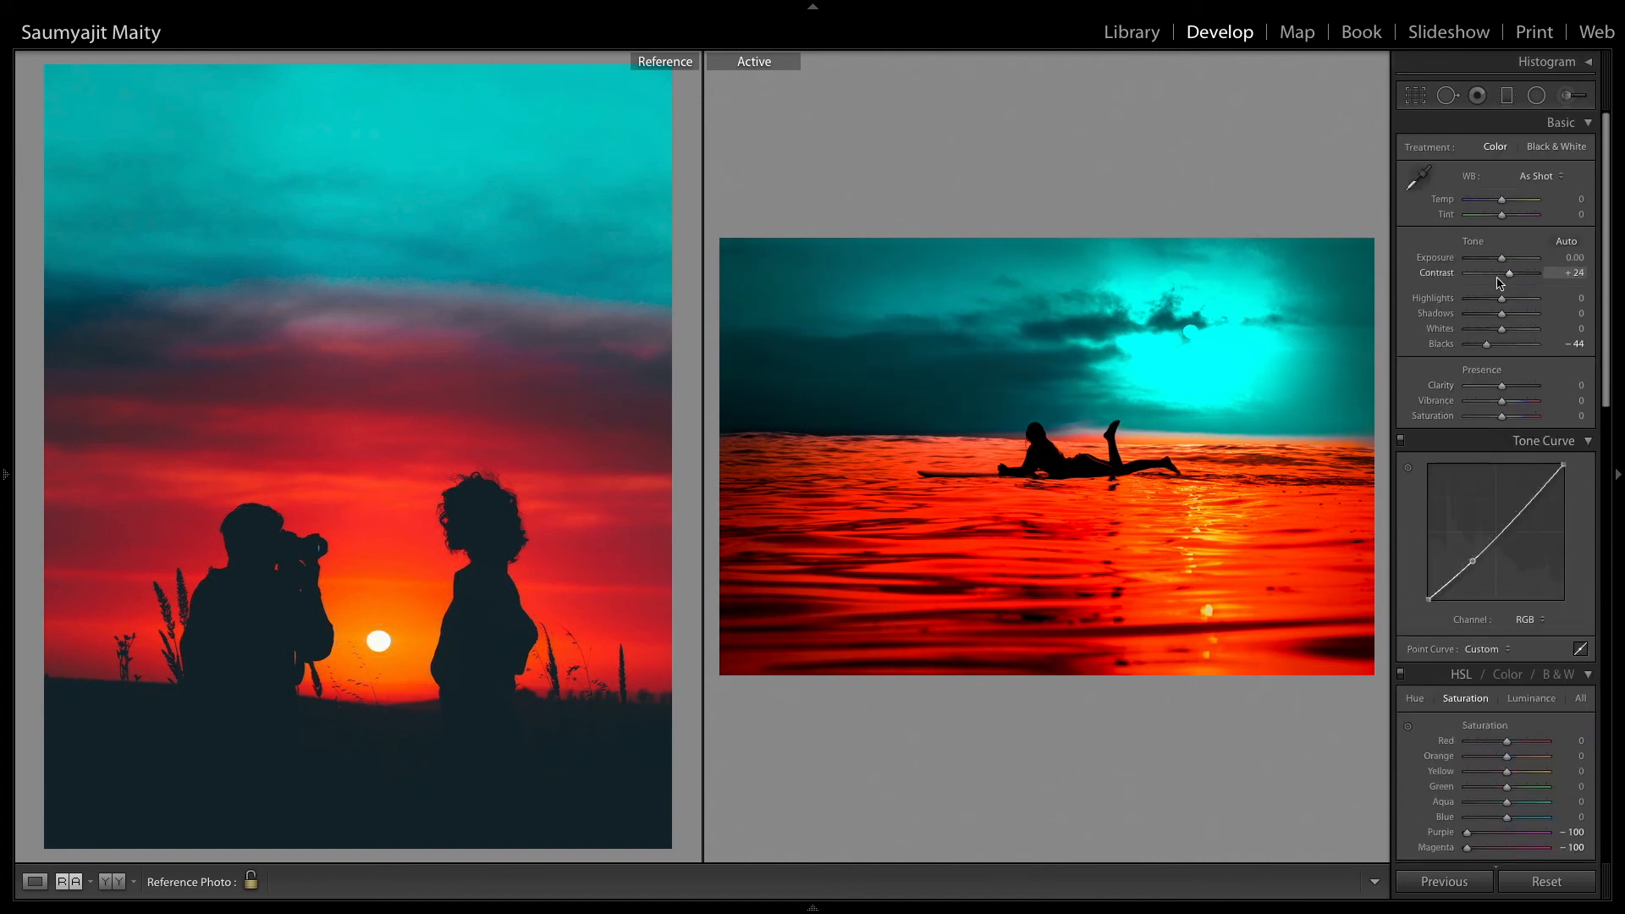
left_click_drag(1513, 272, 1484, 273)
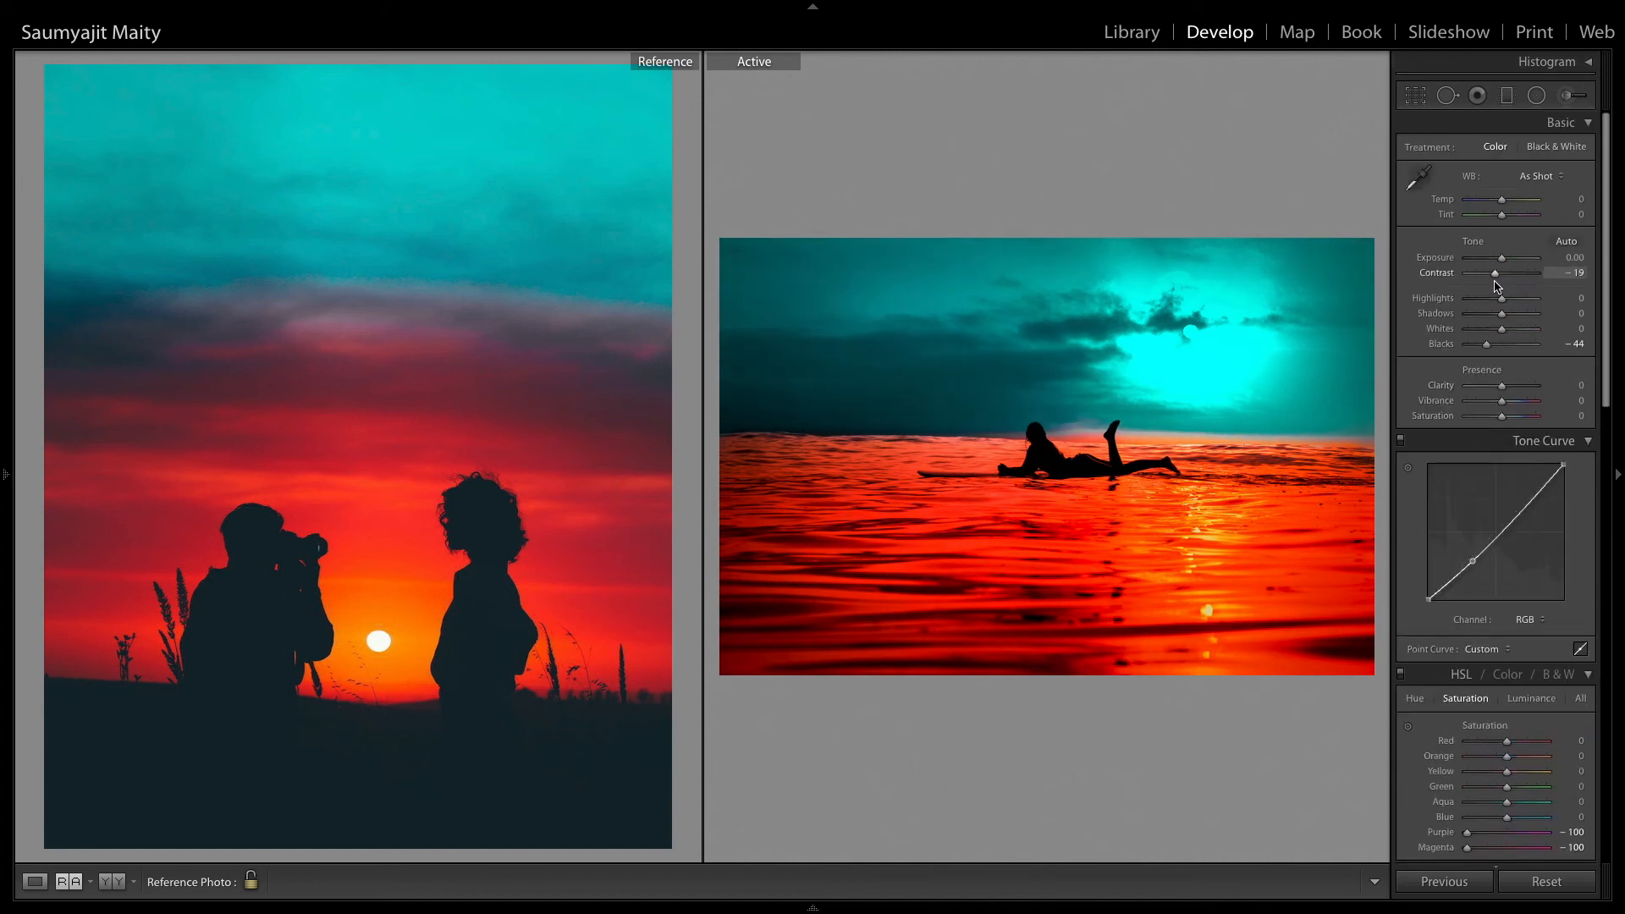
left_click_drag(1498, 272, 1490, 272)
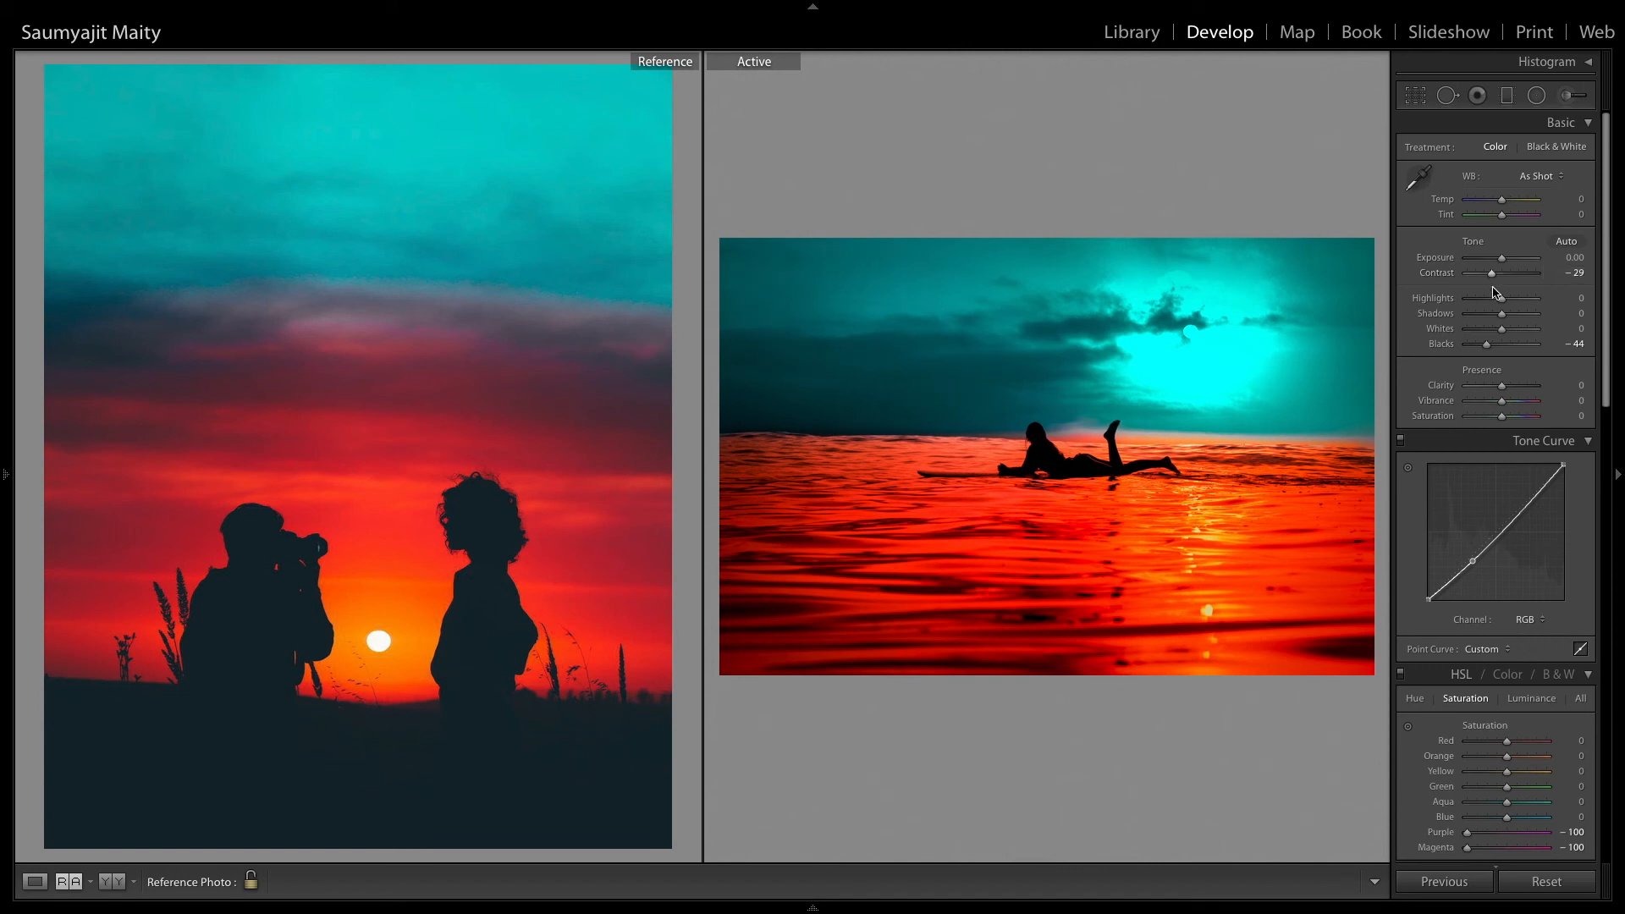
left_click_drag(1513, 297, 1496, 297)
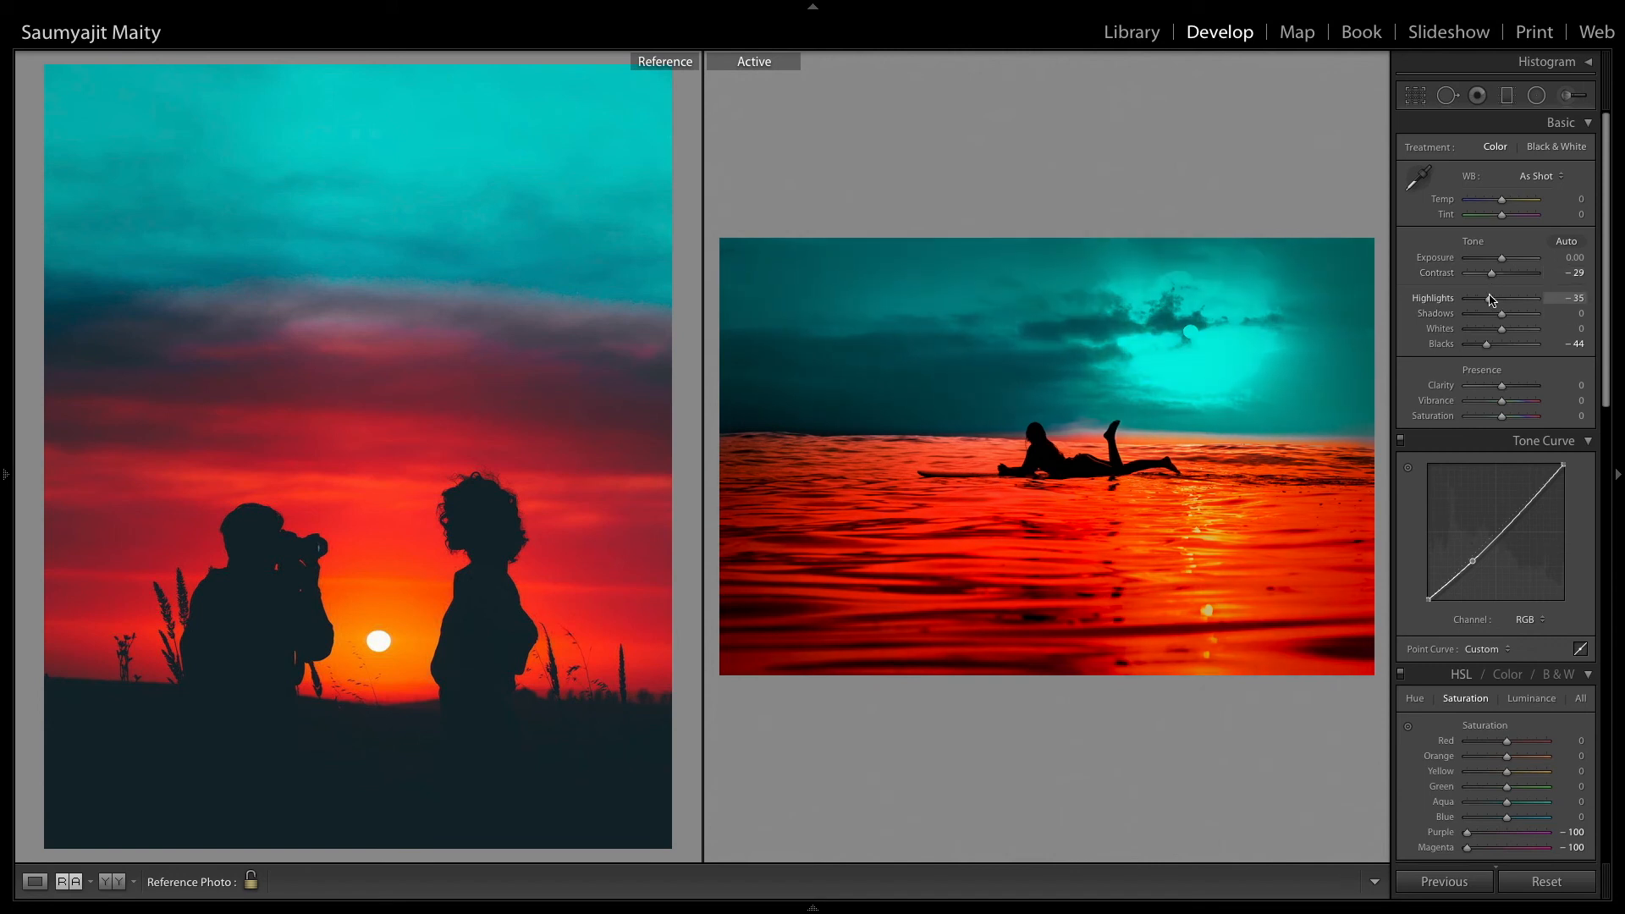
left_click_drag(1519, 298, 1533, 297)
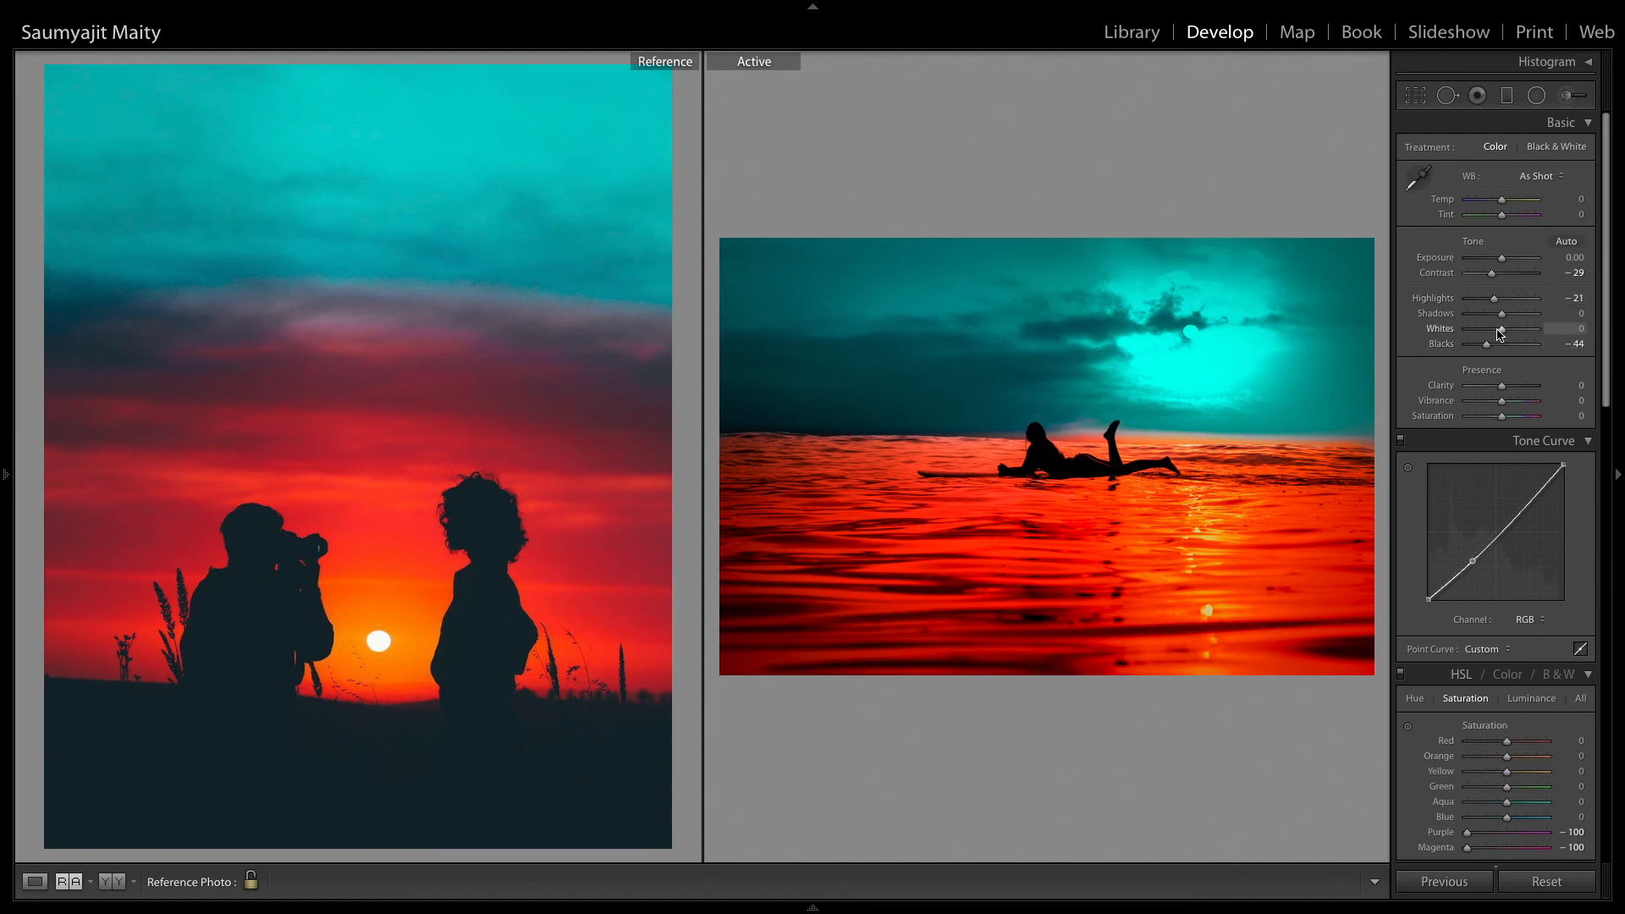
left_click_drag(1503, 313, 1514, 313)
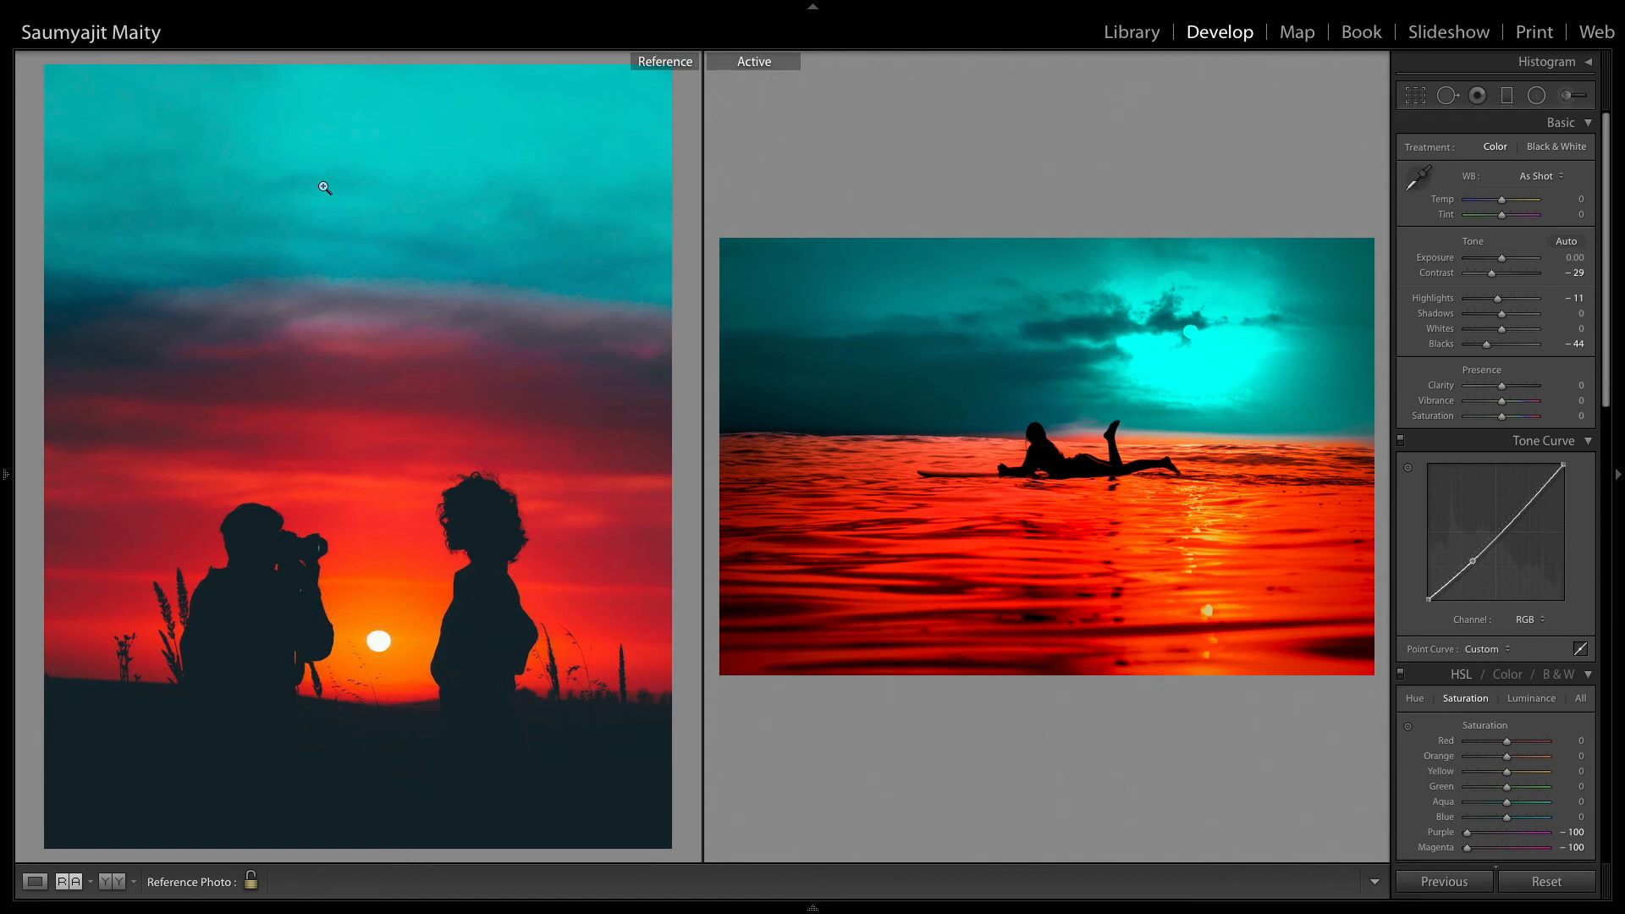
mouse_move(1113, 613)
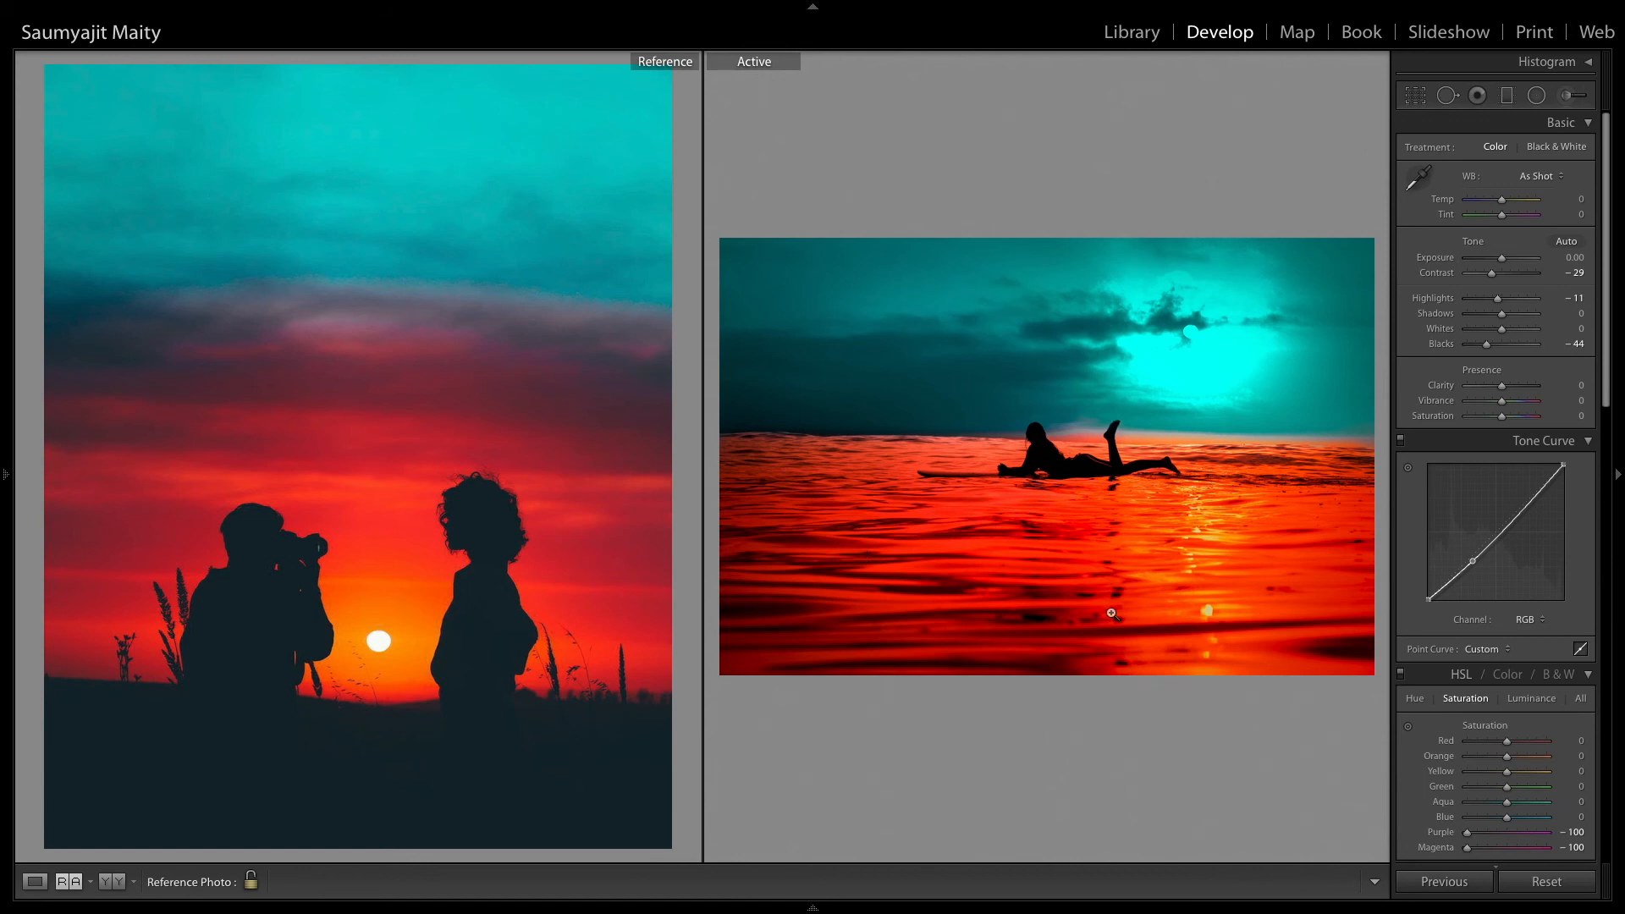
mouse_move(1317, 662)
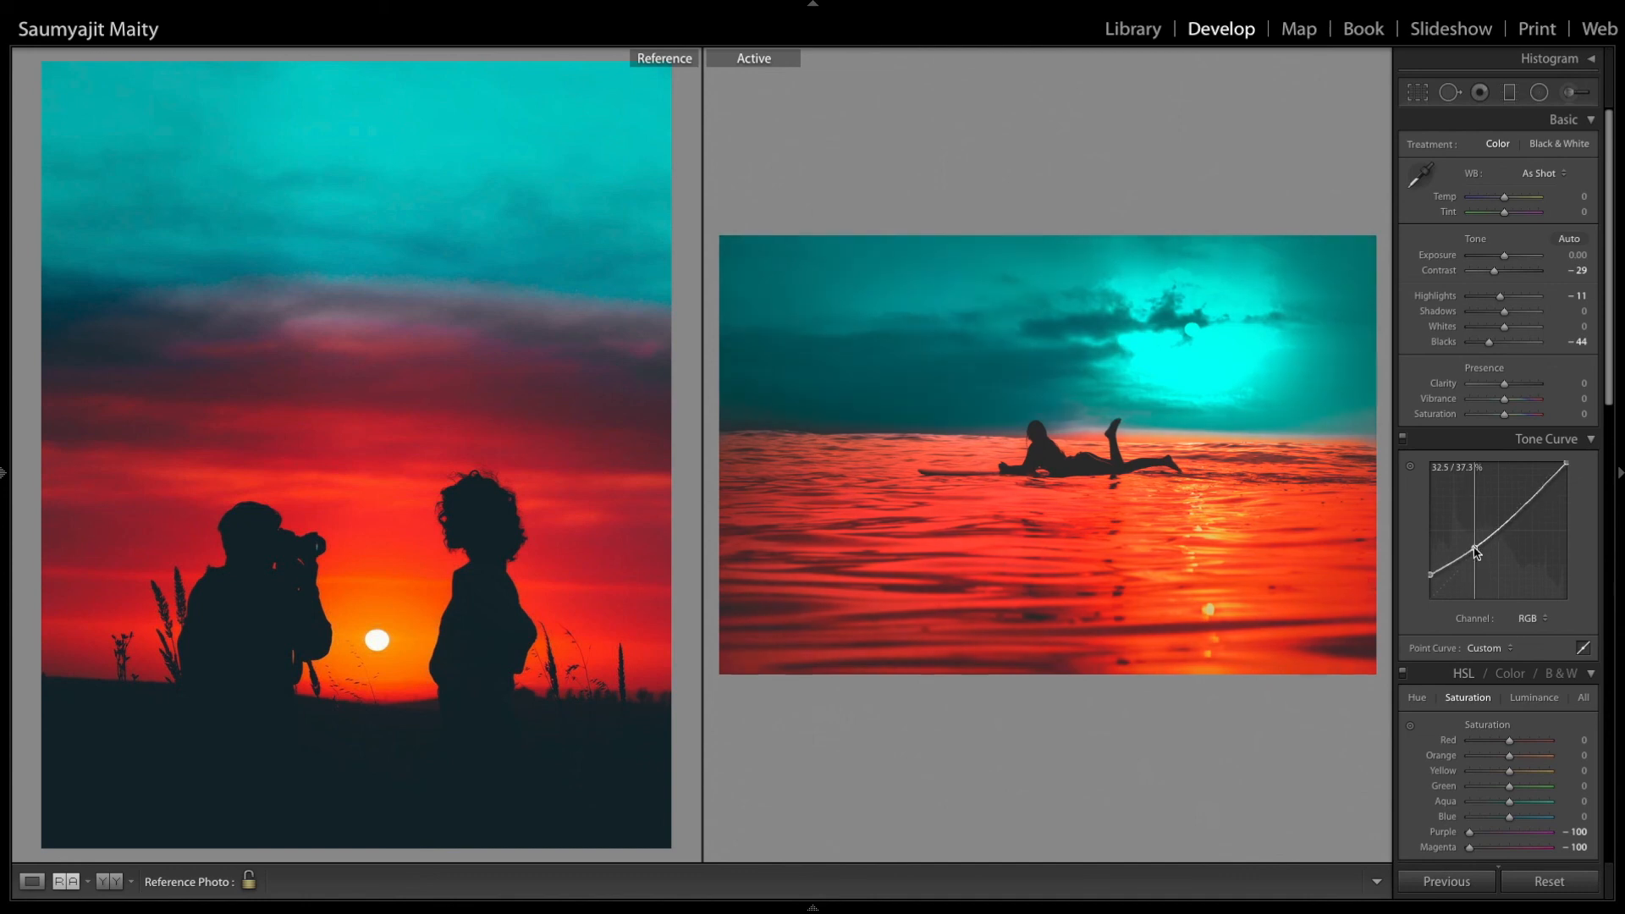
- Lift the Tone Curve black point to about 22% and reopen the graduated filter pin
left_click_drag(1475, 552, 1441, 573)
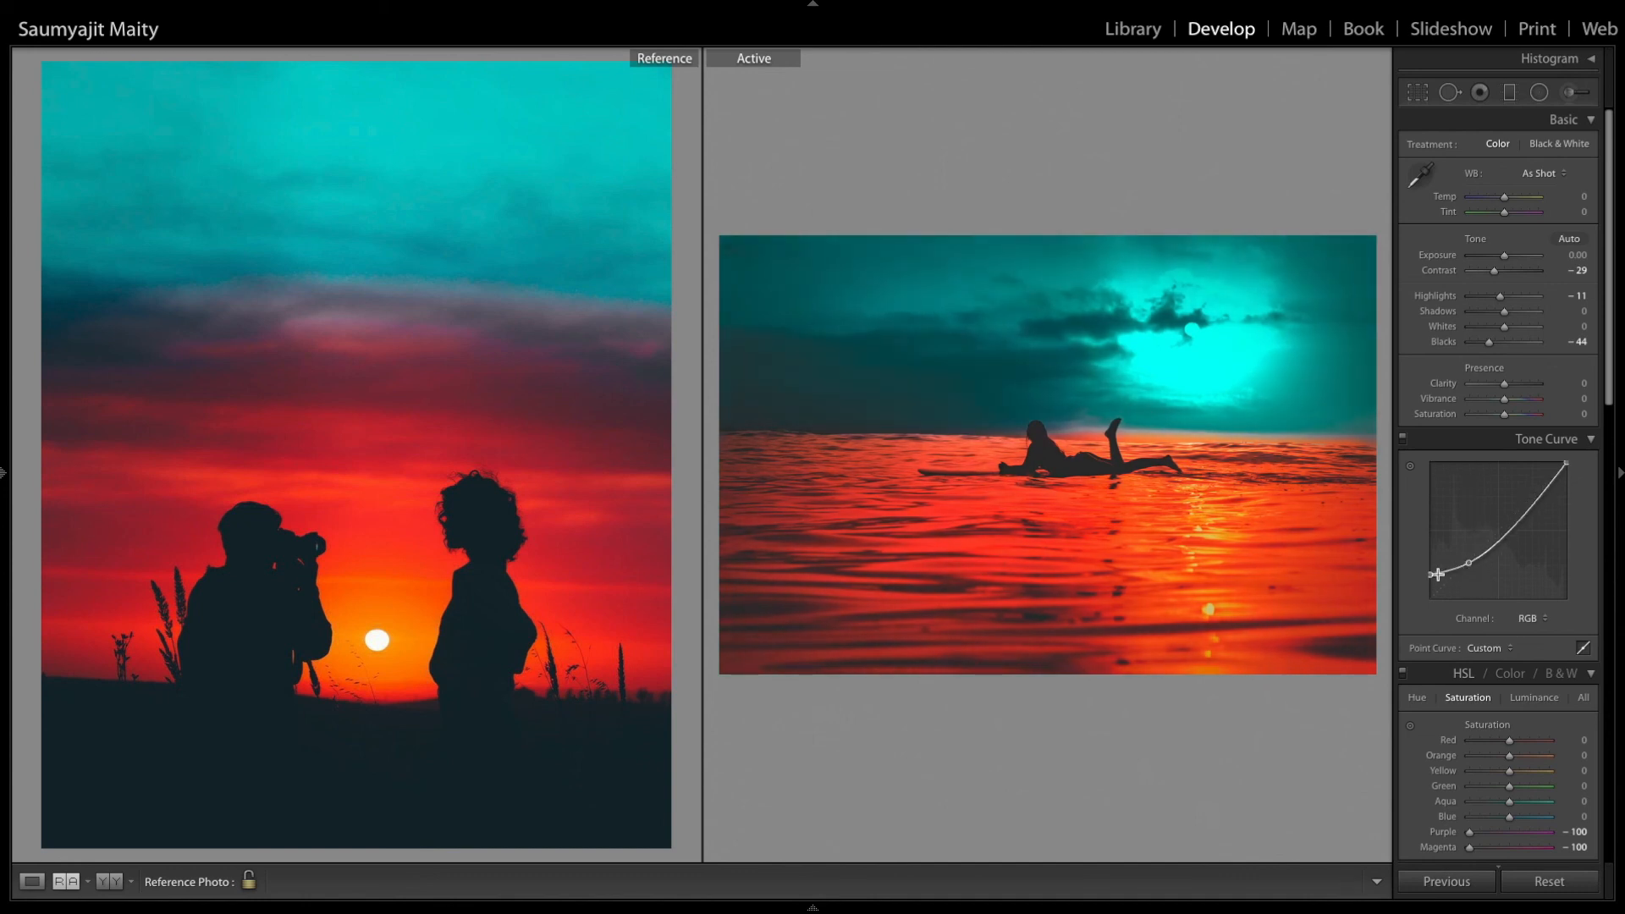
left_click_drag(1439, 573, 1428, 578)
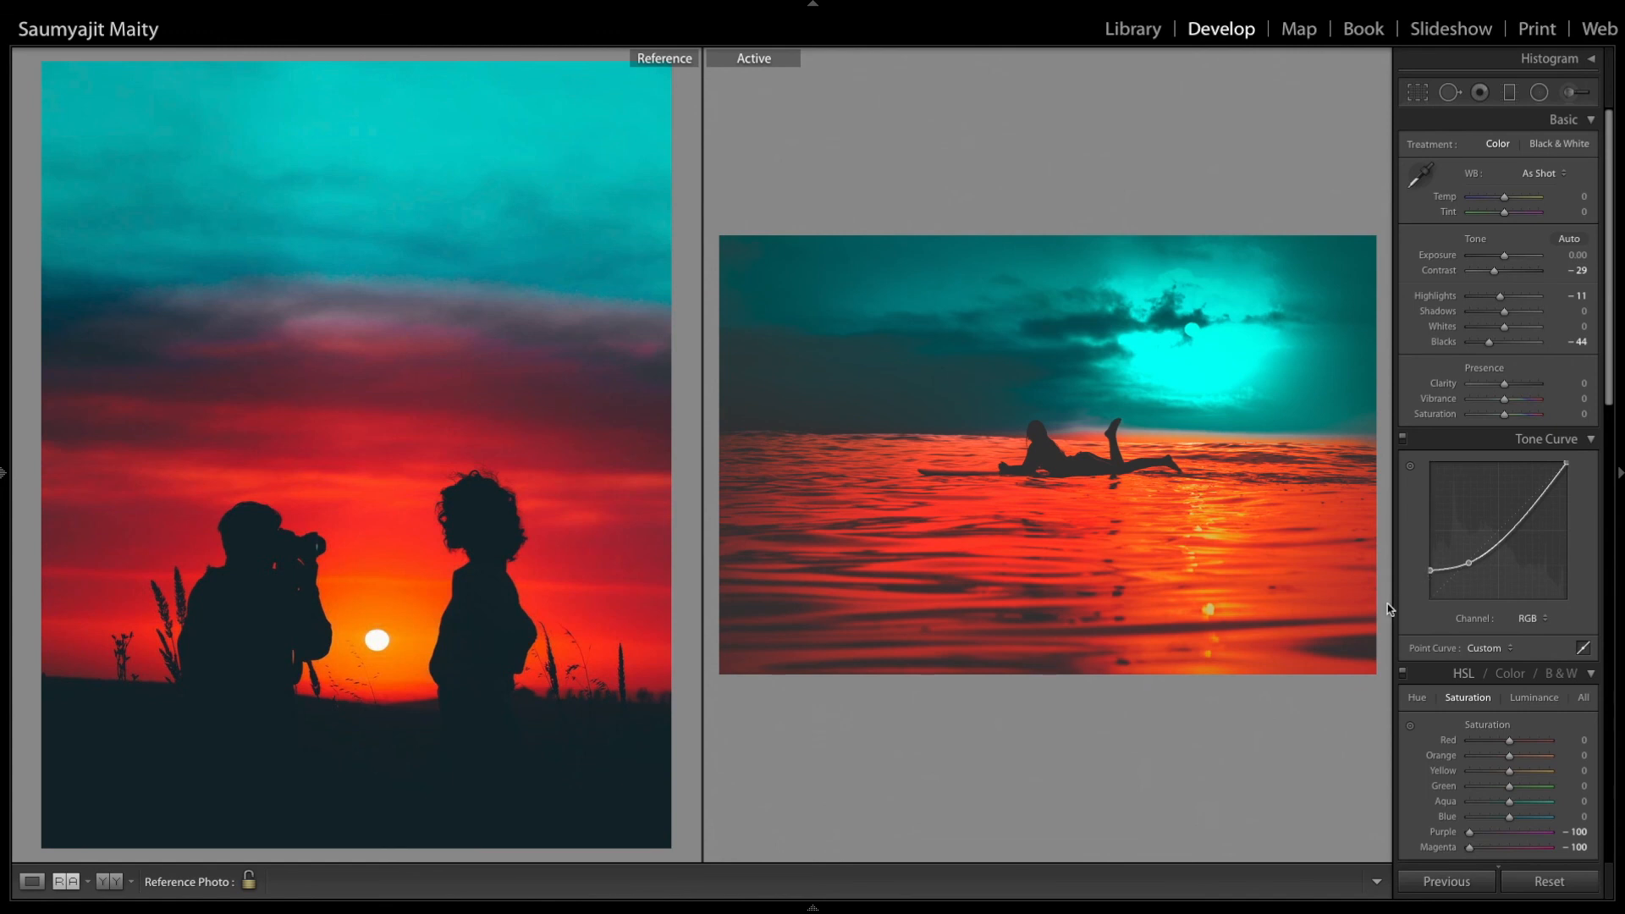
left_click_drag(1493, 550, 1451, 591)
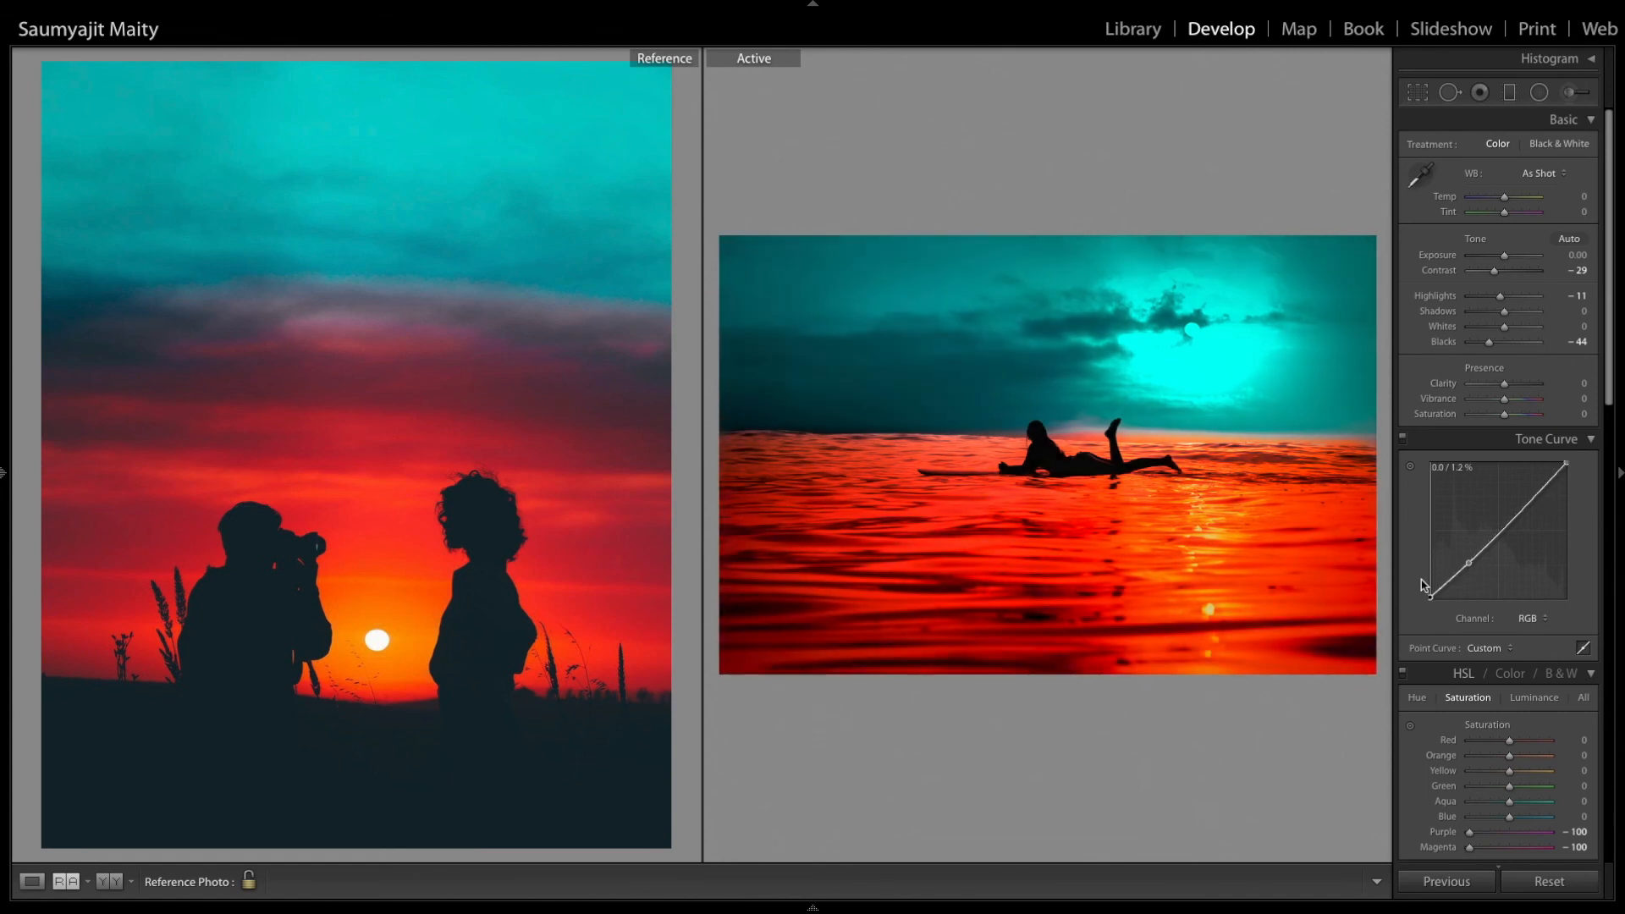
left_click_drag(1422, 586, 1418, 573)
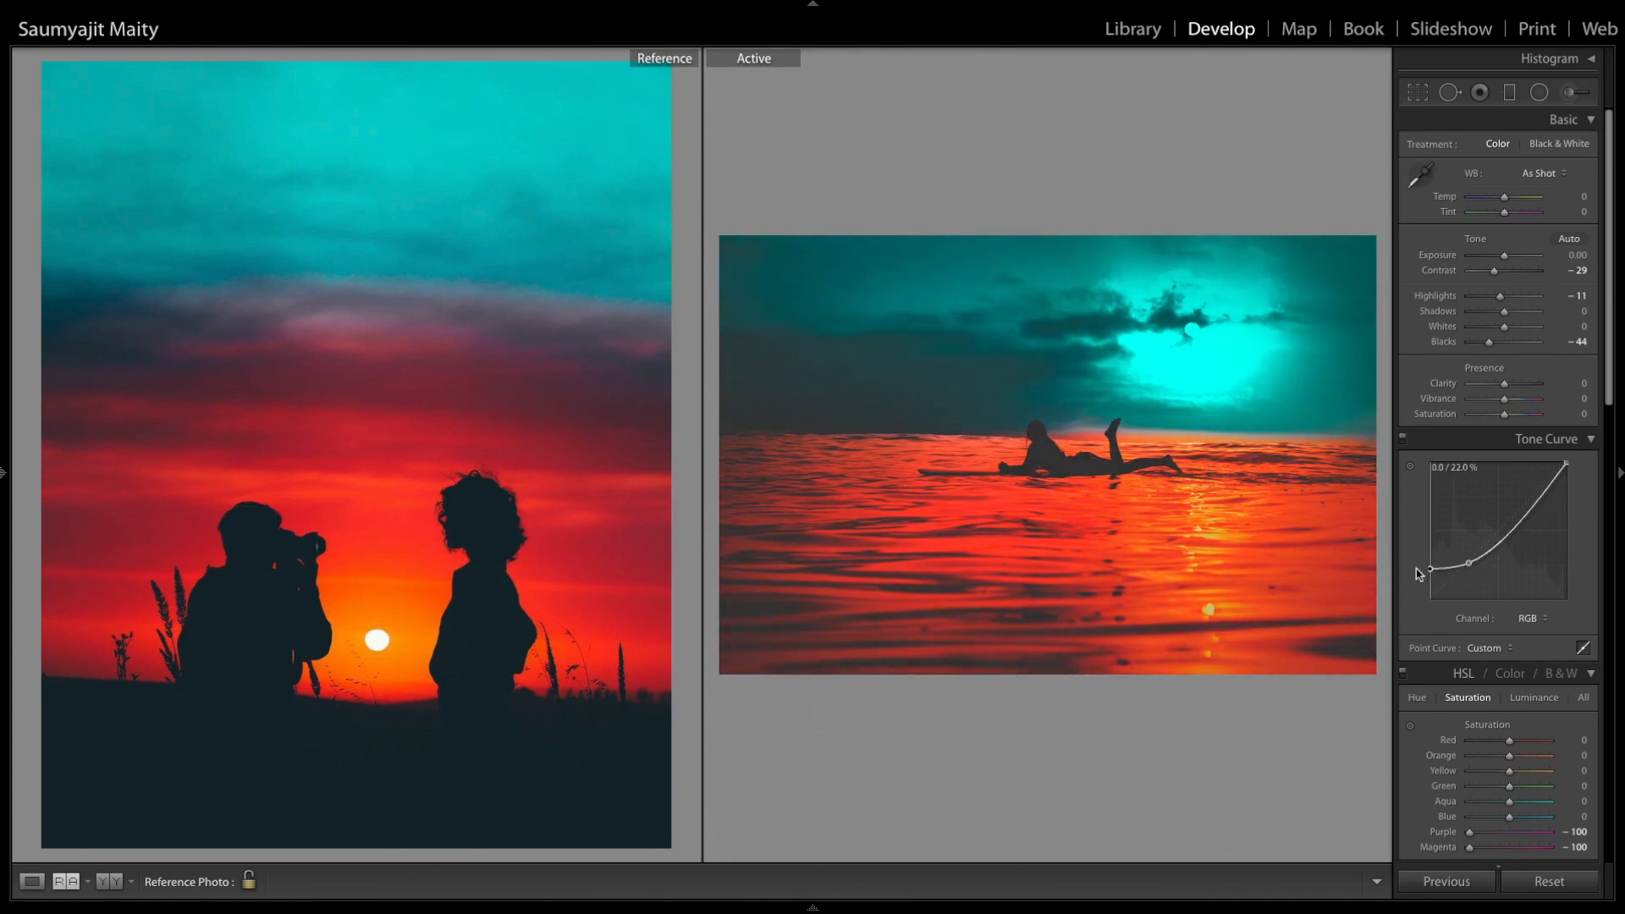
right_click(1041, 404)
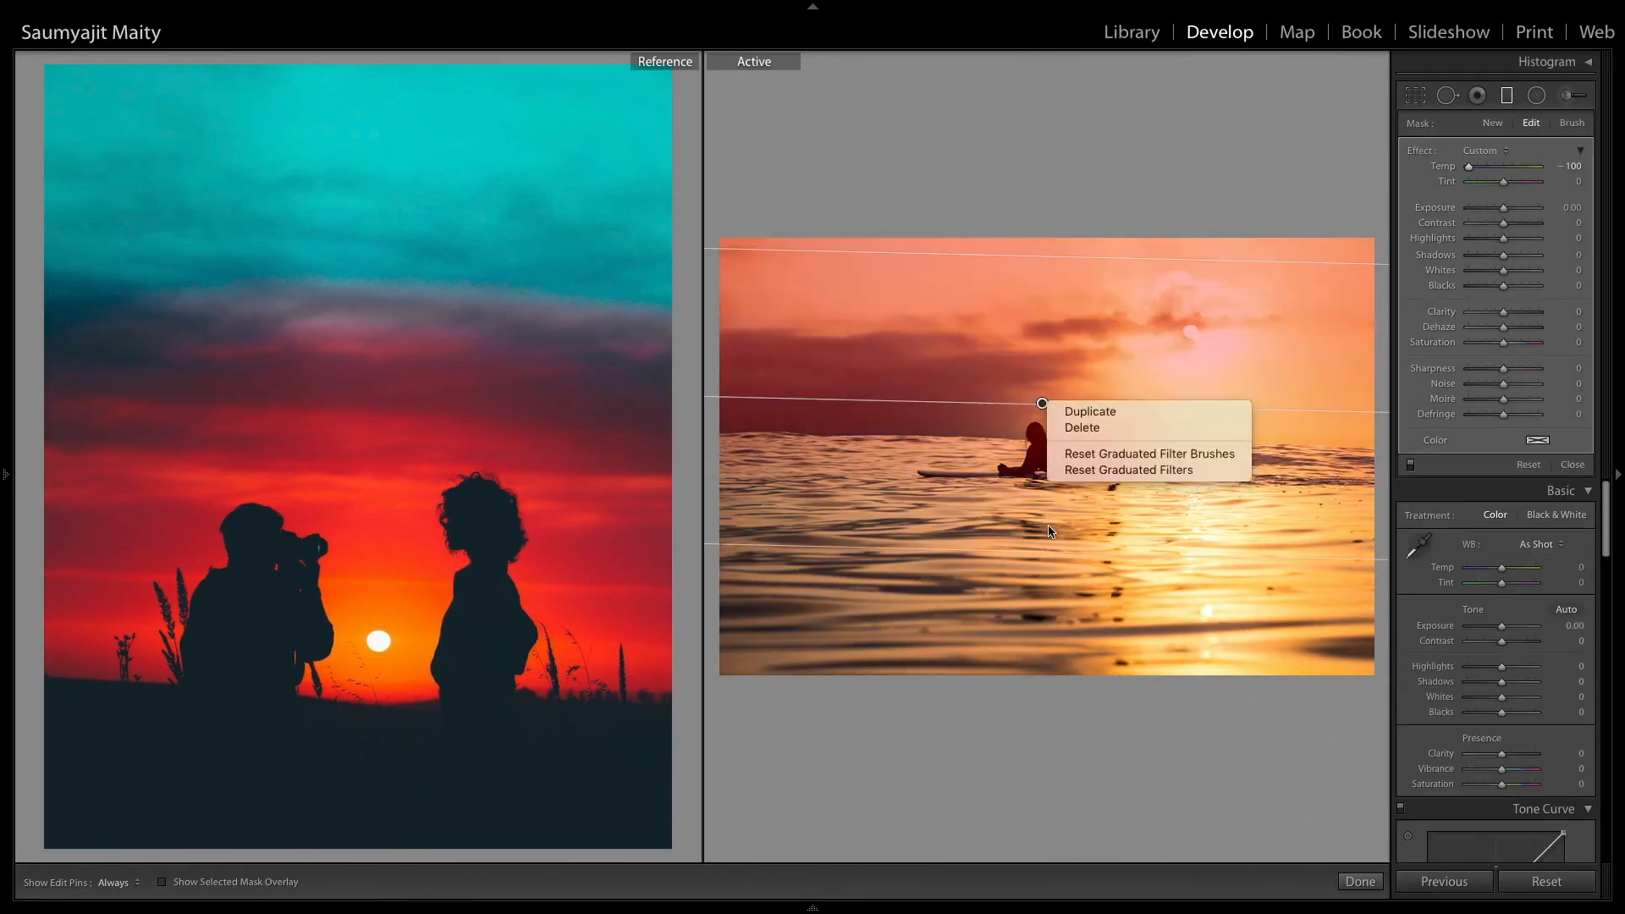